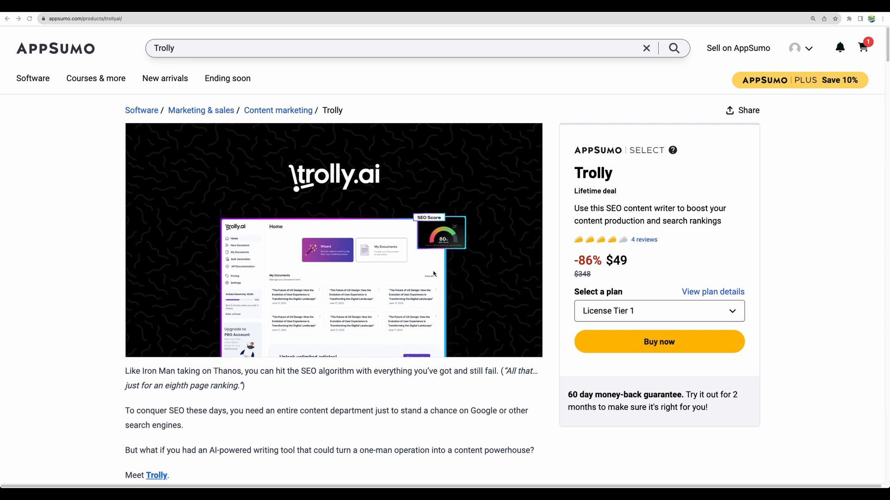
- Scroll the Trolly deal page, marking the 'more than 10 languages' point, to License Tiers $49/$179
scroll("down", 3)
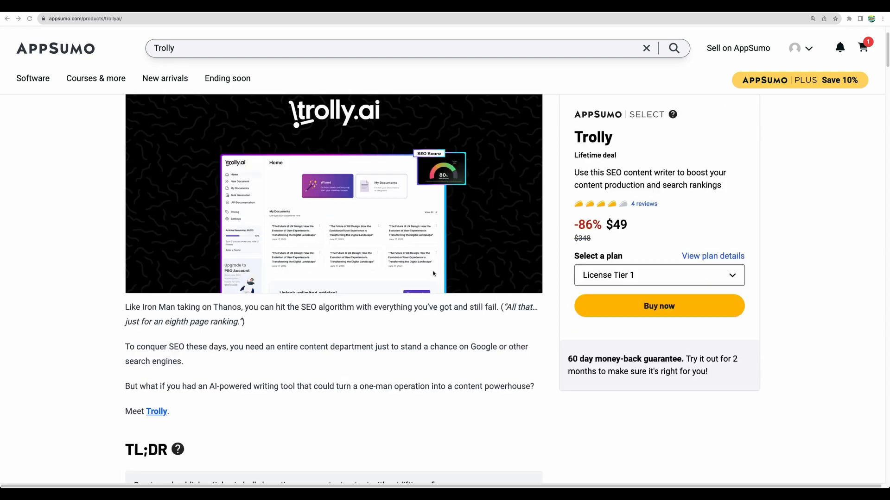
scroll("down", 3)
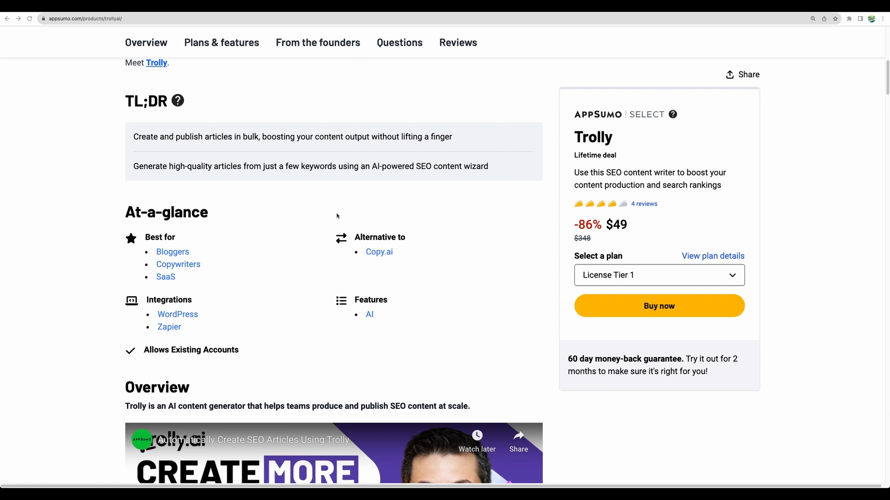
mouse_move(408, 256)
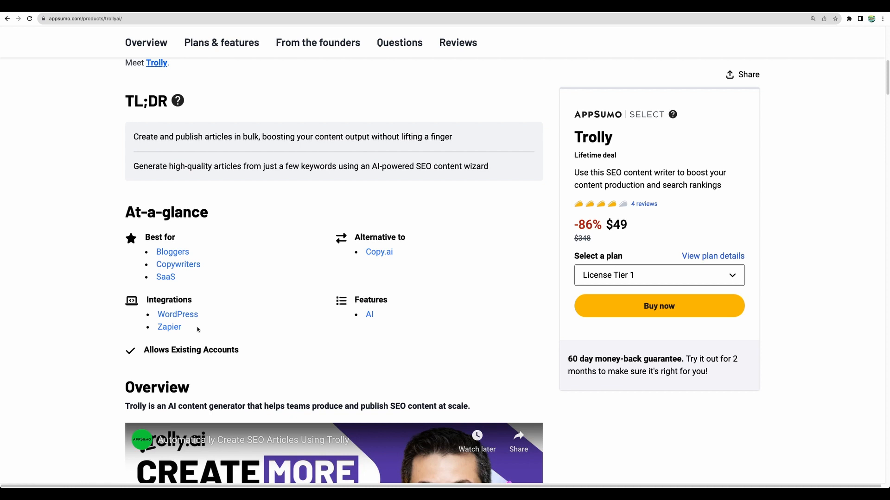
mouse_move(171, 329)
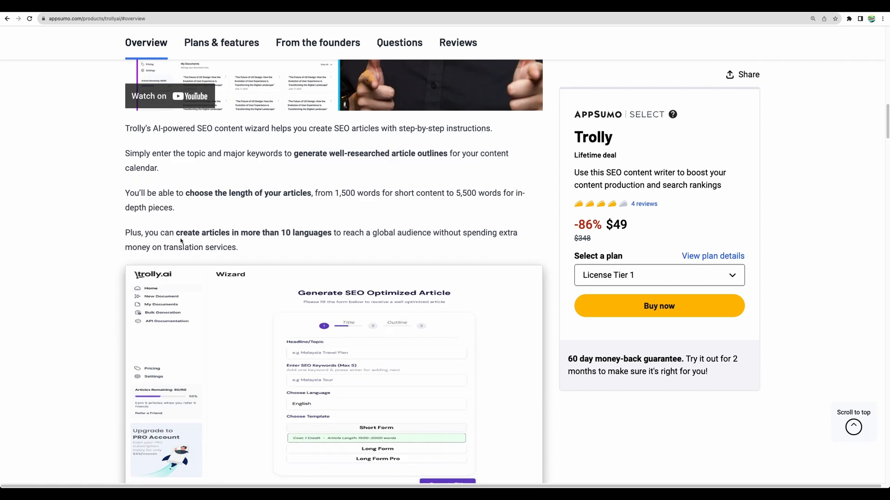
double_click(182, 232)
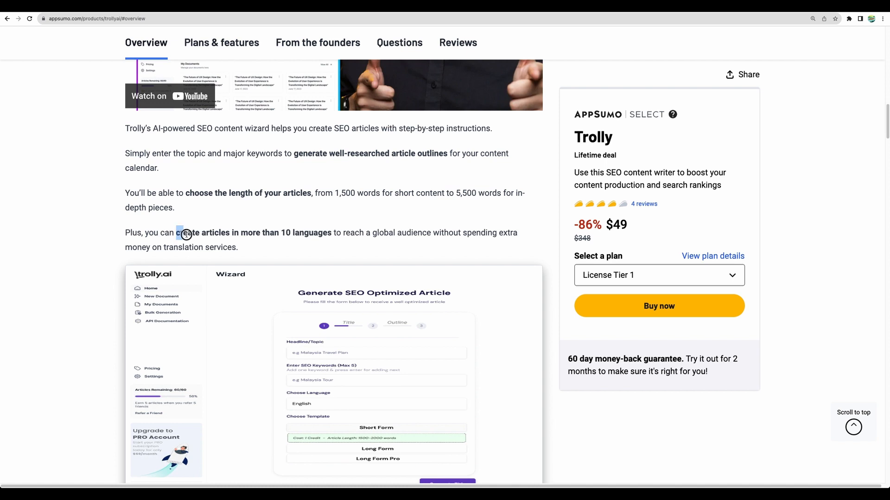
left_click_drag(176, 232, 331, 232)
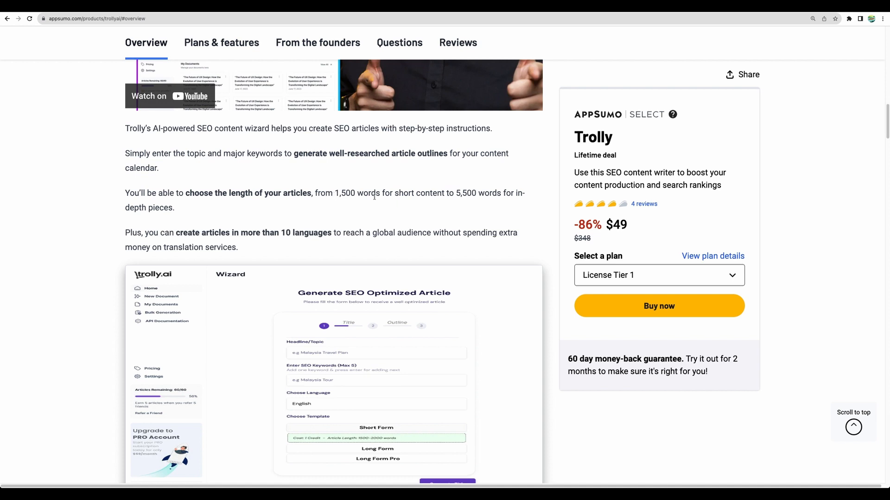
double_click(469, 193)
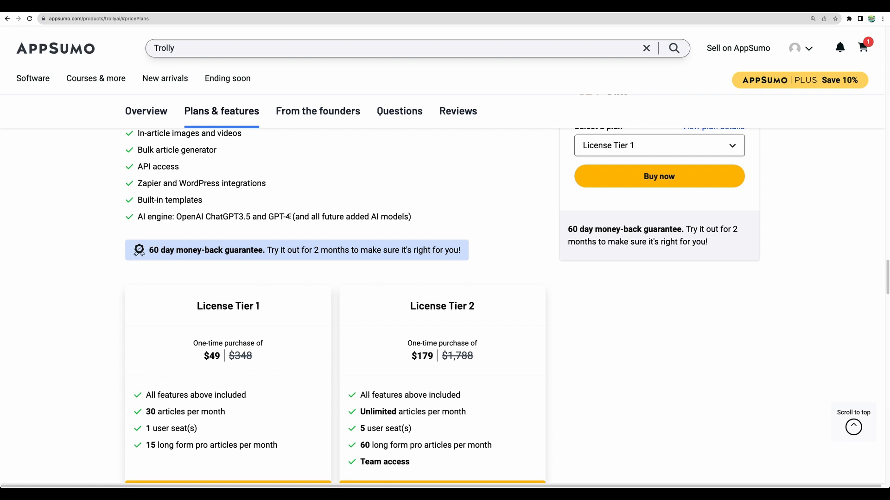
scroll("down", 3)
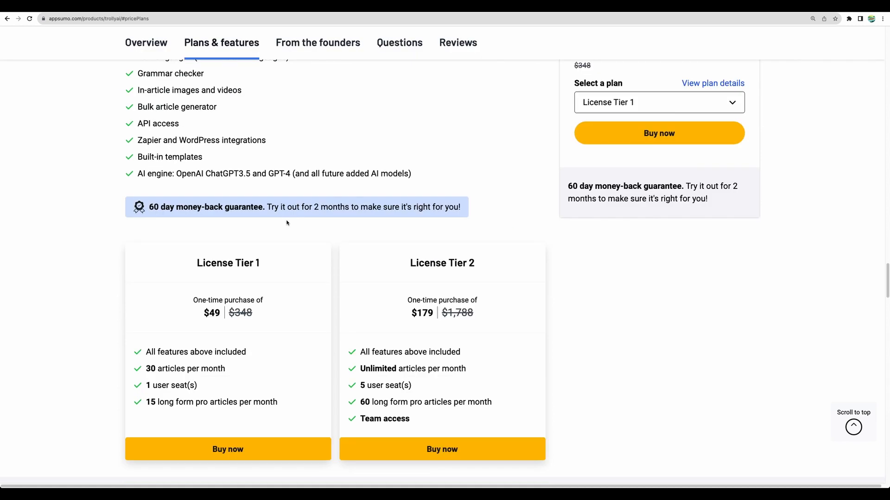
mouse_move(214, 363)
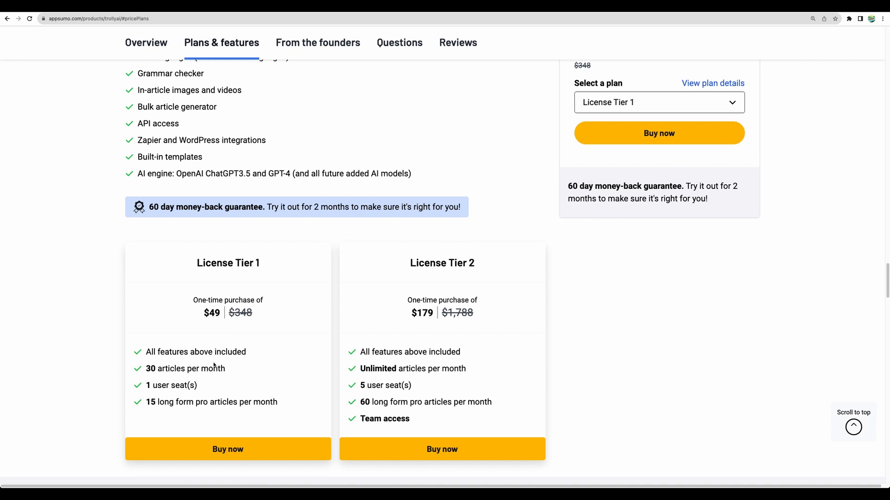
mouse_move(141, 366)
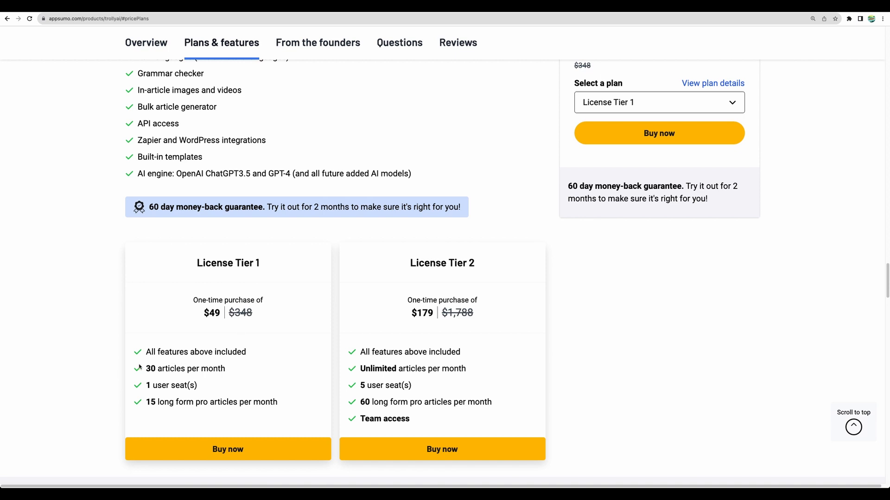
mouse_move(227, 374)
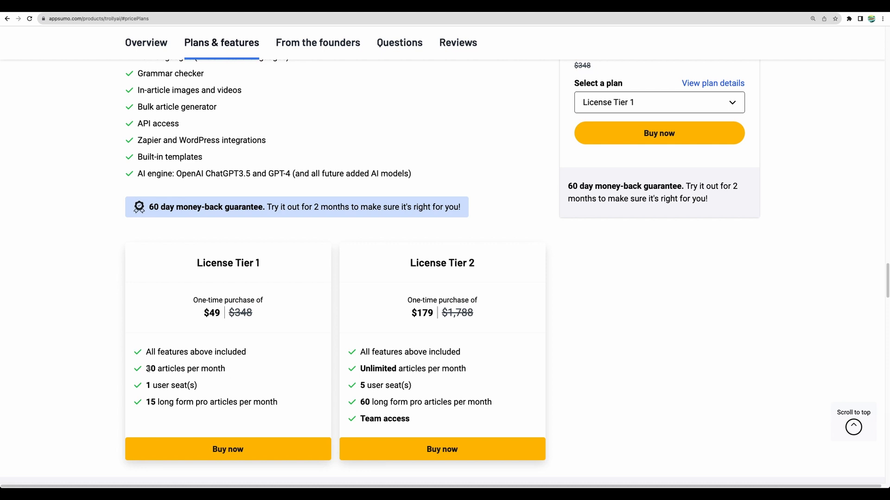
mouse_move(145, 372)
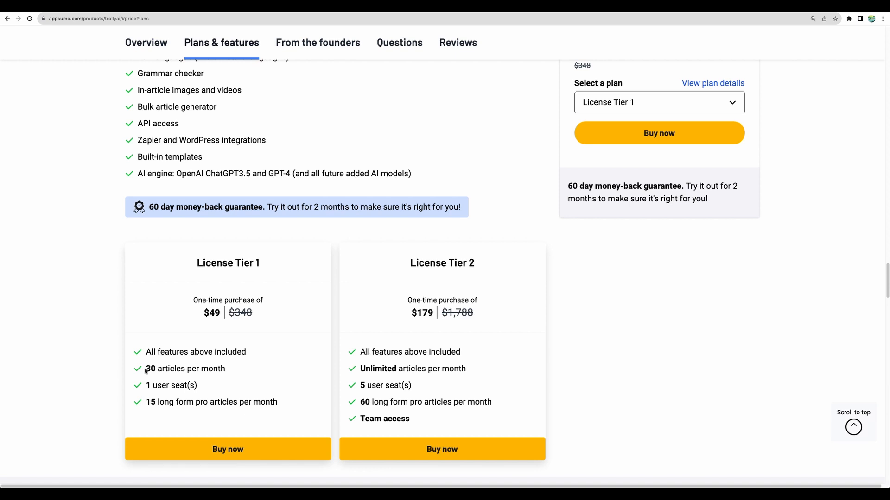
mouse_move(206, 371)
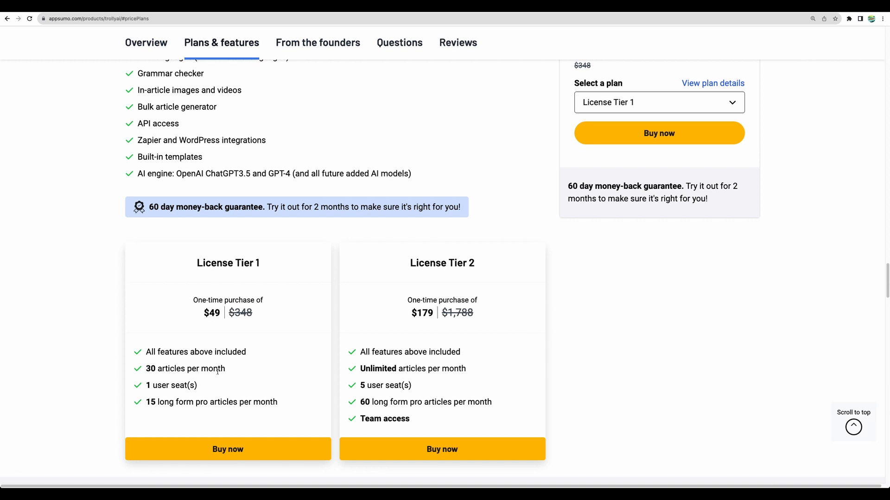
scroll("down", 3)
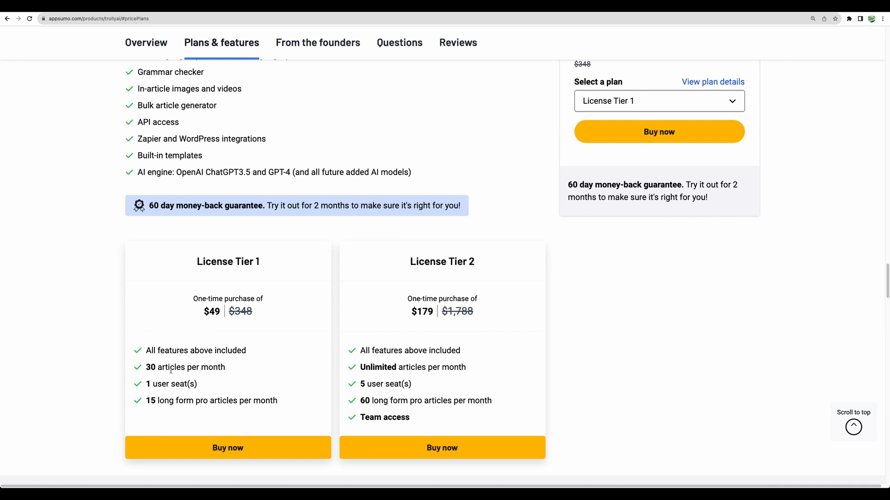
mouse_move(255, 370)
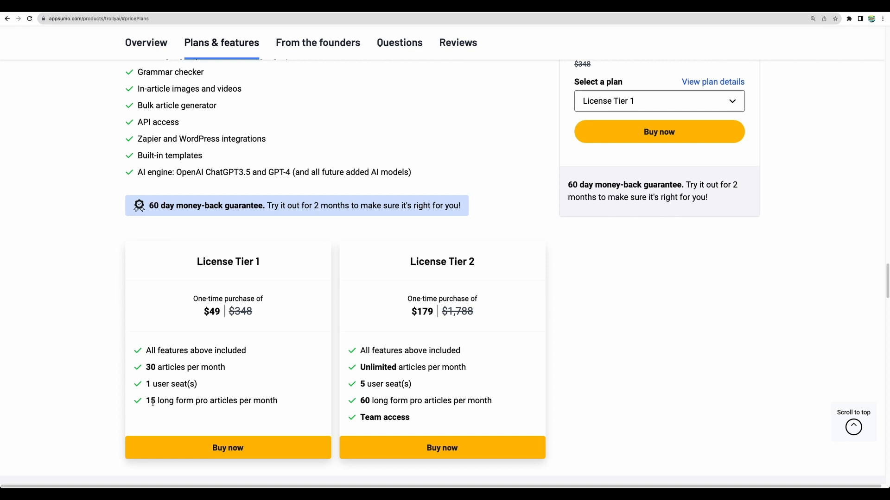
mouse_move(162, 408)
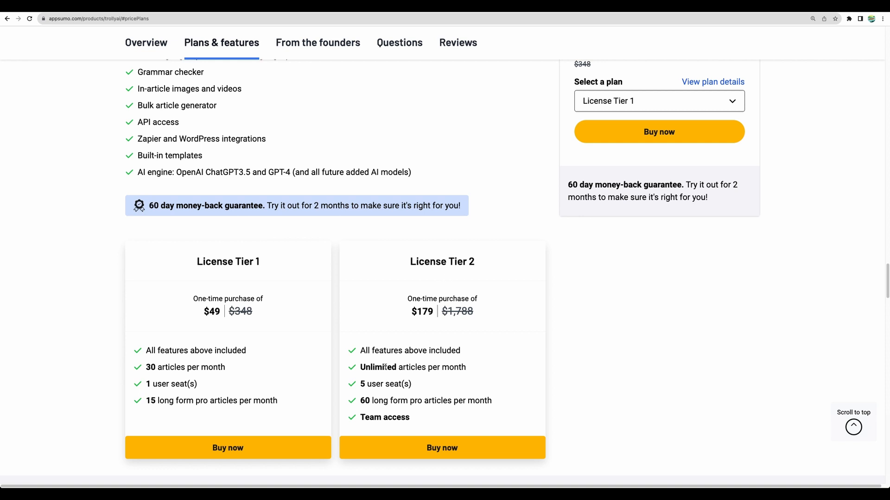
mouse_move(443, 276)
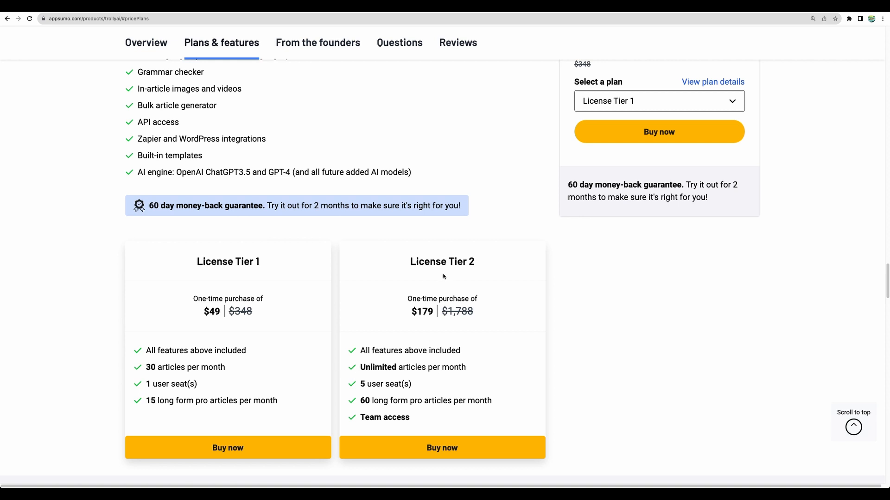
mouse_move(380, 375)
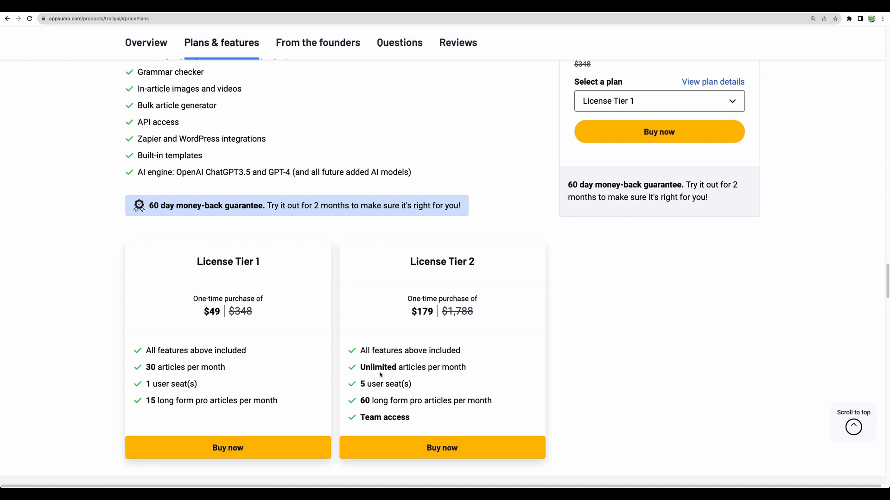
mouse_move(367, 427)
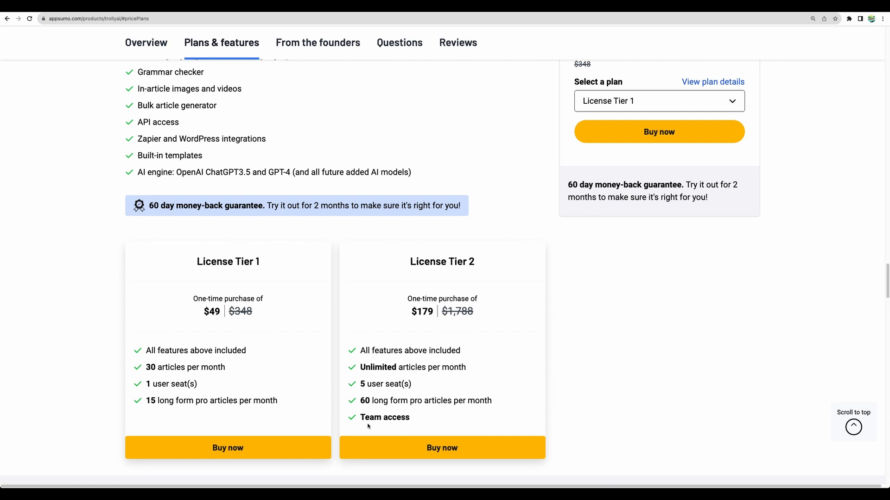
mouse_move(368, 402)
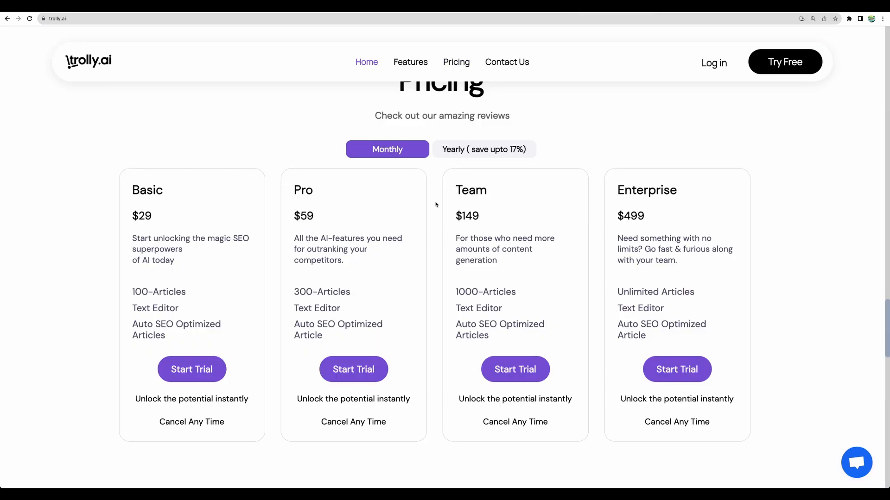
mouse_move(687, 216)
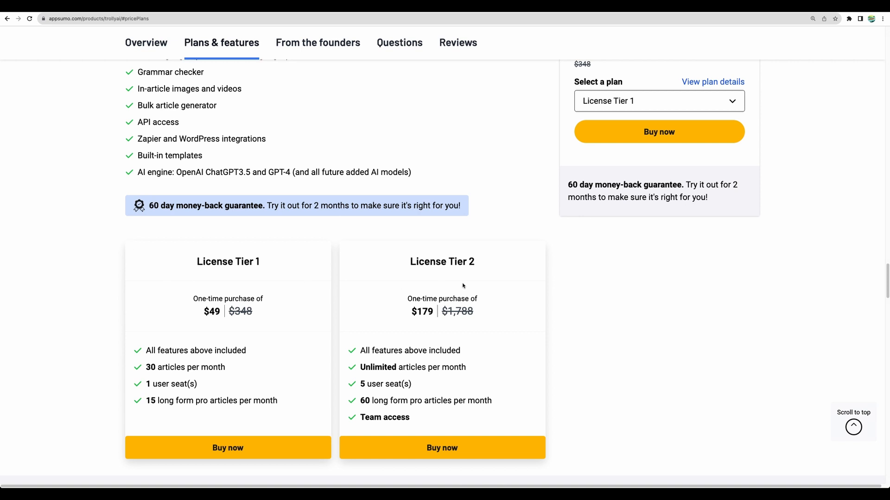
mouse_move(468, 282)
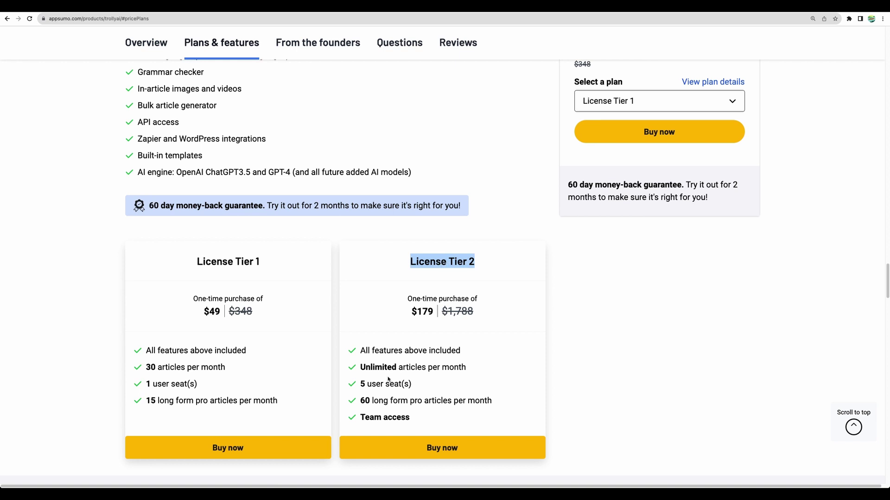
mouse_move(401, 332)
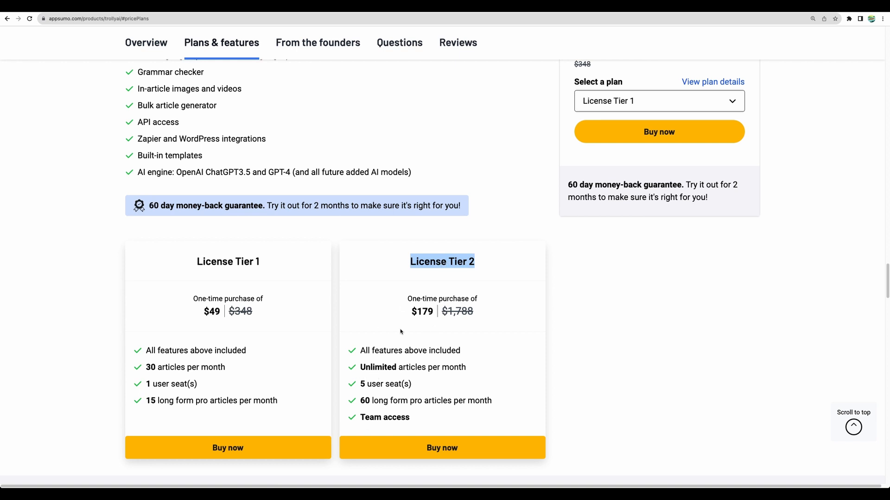
mouse_move(431, 227)
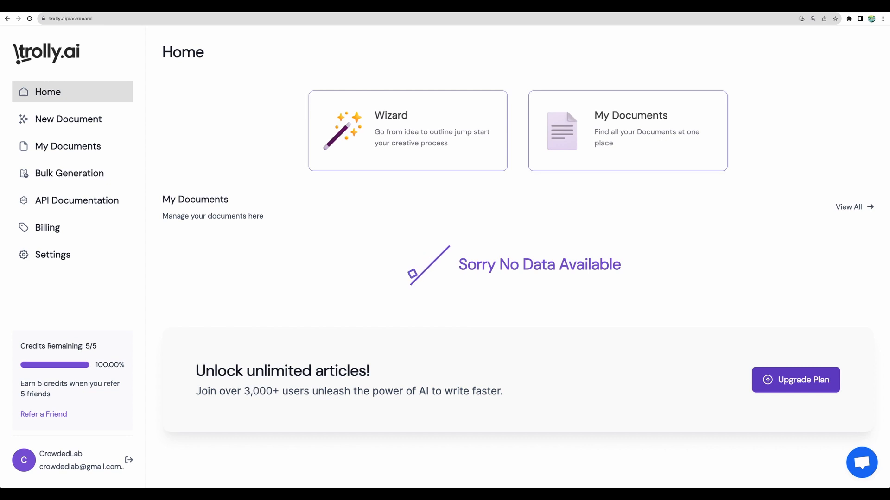
mouse_move(213, 165)
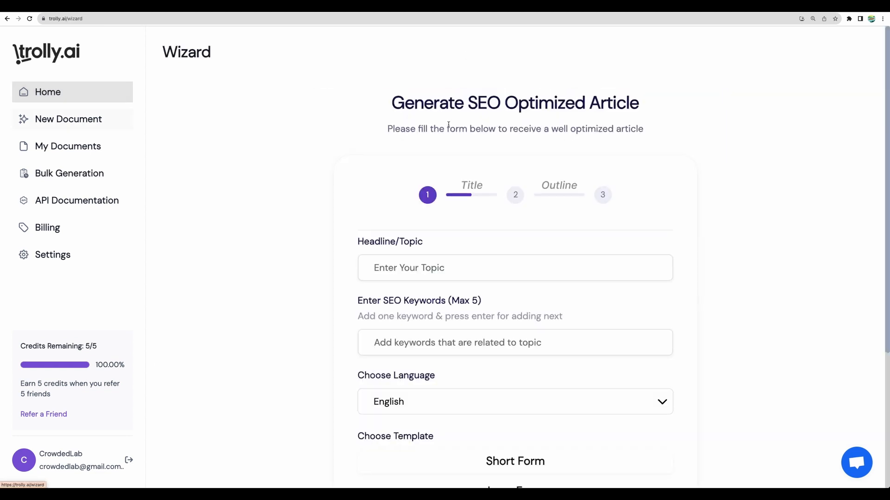
- Return to Home and start a New Document in the article wizard
left_click(47, 91)
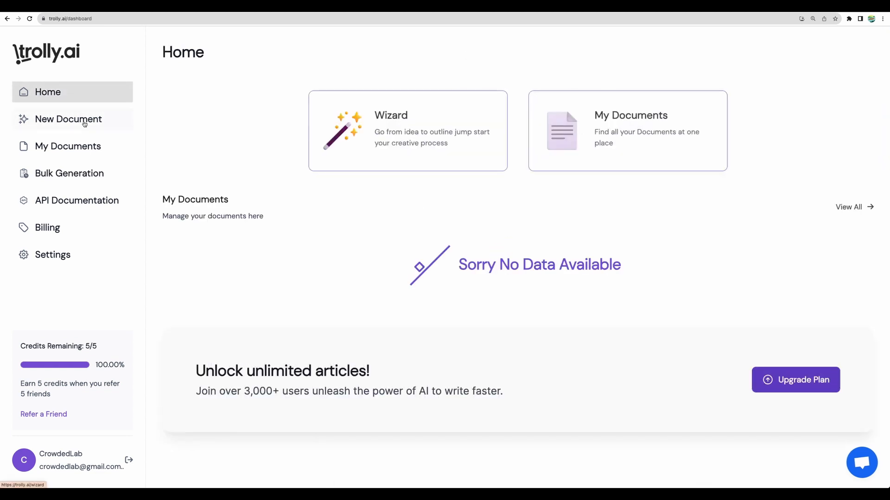
left_click(68, 119)
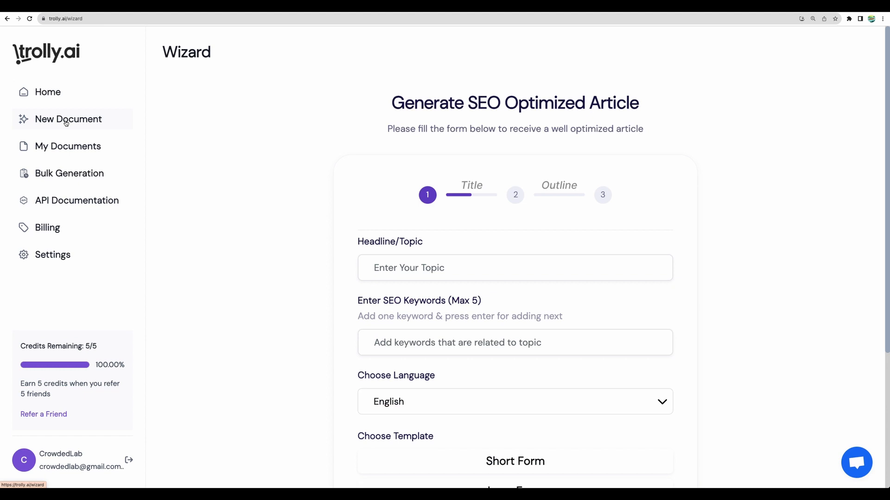
scroll("down", 3)
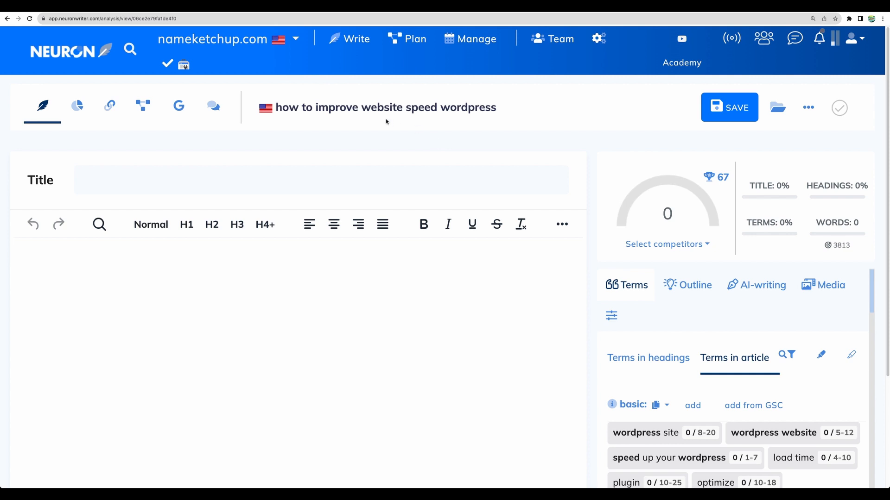
mouse_move(296, 141)
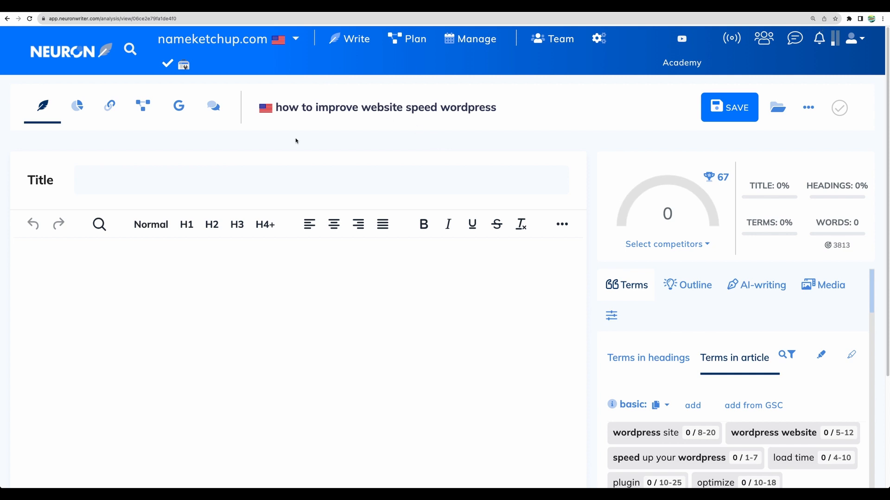
mouse_move(602, 137)
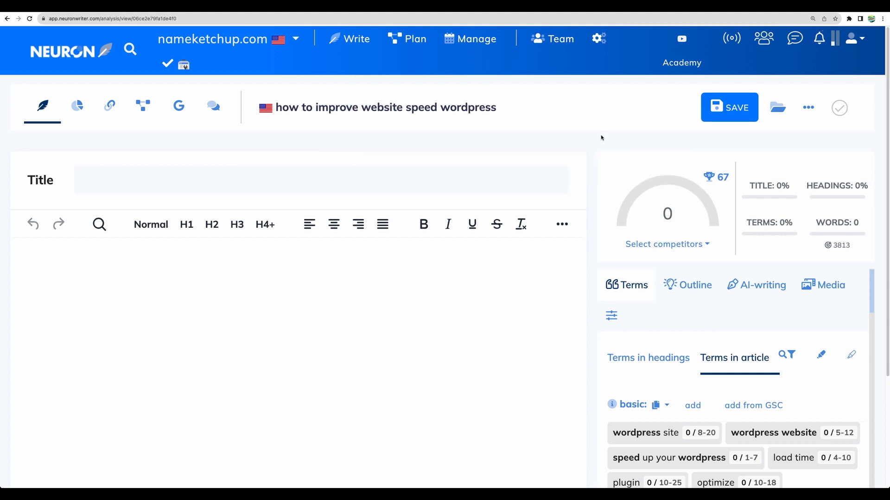
mouse_move(838, 247)
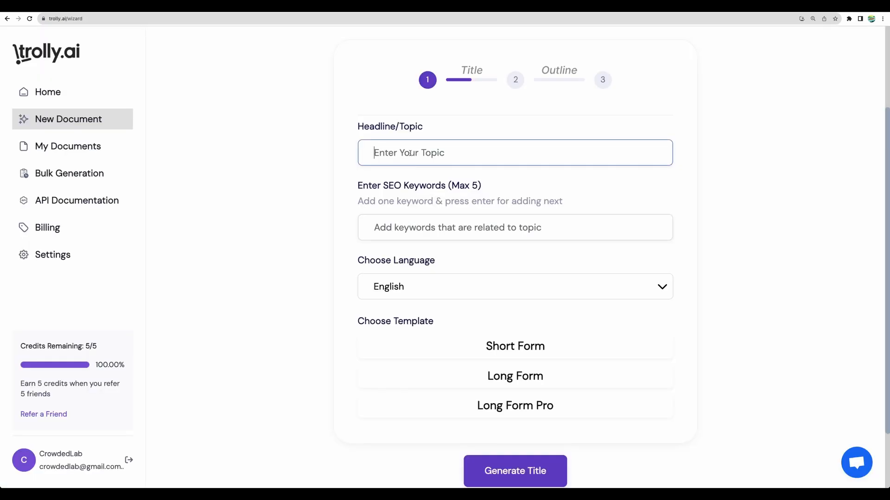
- Enter 'how to improve website speed wordpress' as the topic and SEO keyword
type("how to improve website speed wordpress")
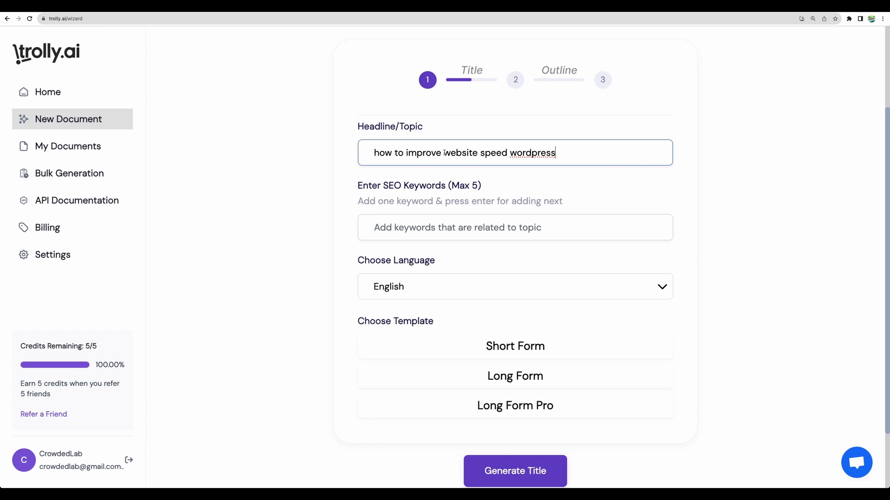
type("wordpress w")
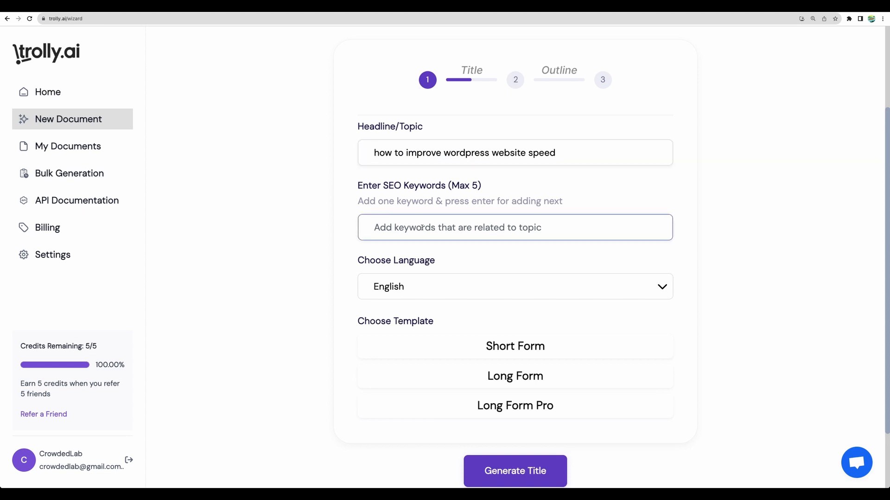
type("how to improve website speed wordpress")
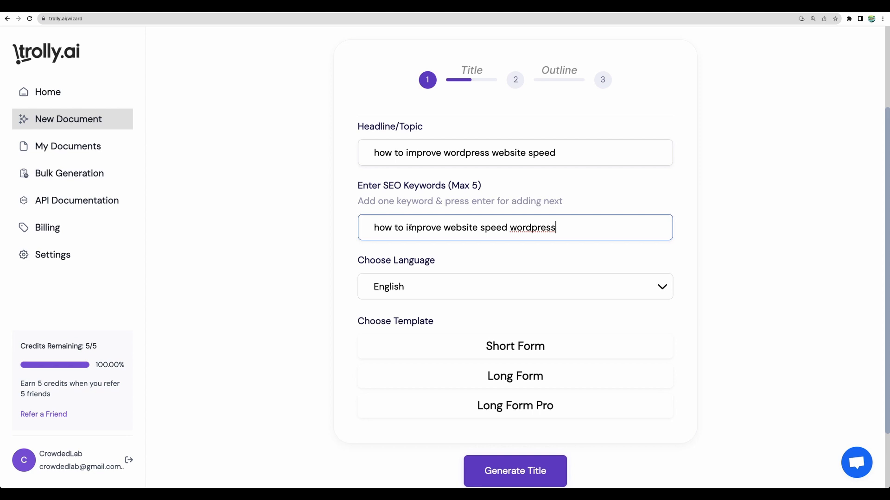
scroll("down", 3)
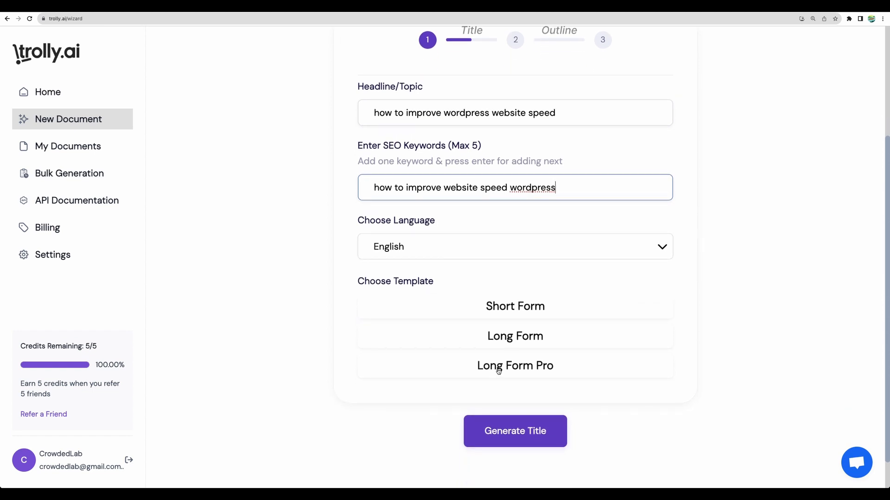
- Choose the Long Form template after checking Long Form Pro's 5000-7000 word length
left_click(515, 365)
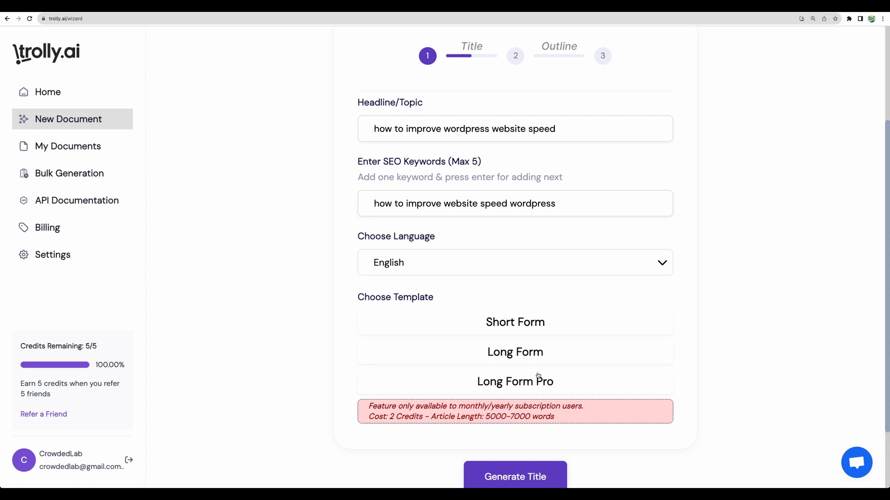
mouse_move(499, 375)
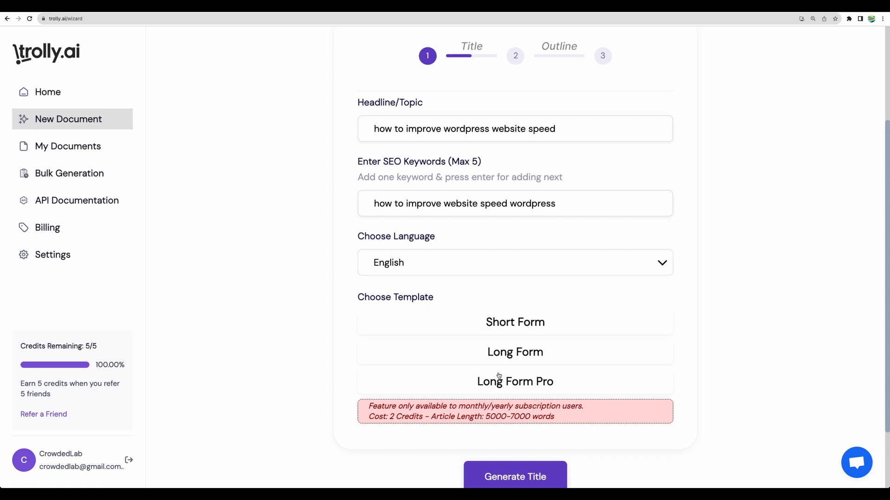
mouse_move(479, 382)
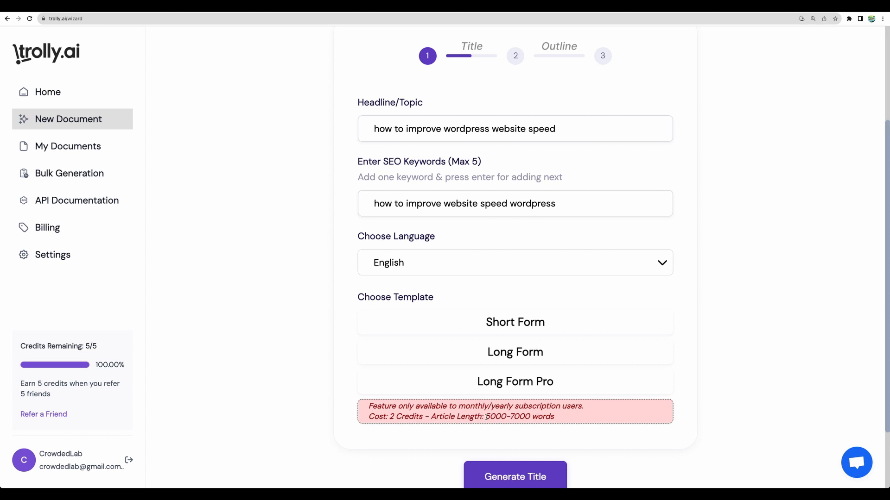
double_click(508, 417)
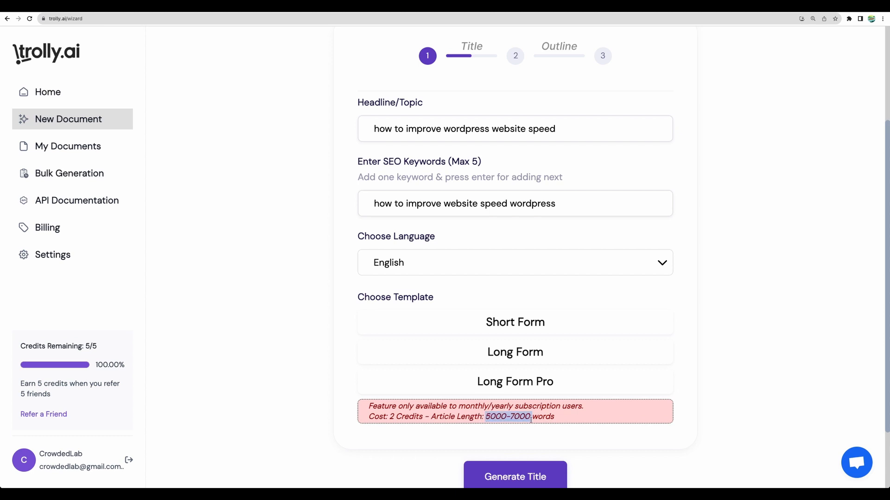
left_click(515, 352)
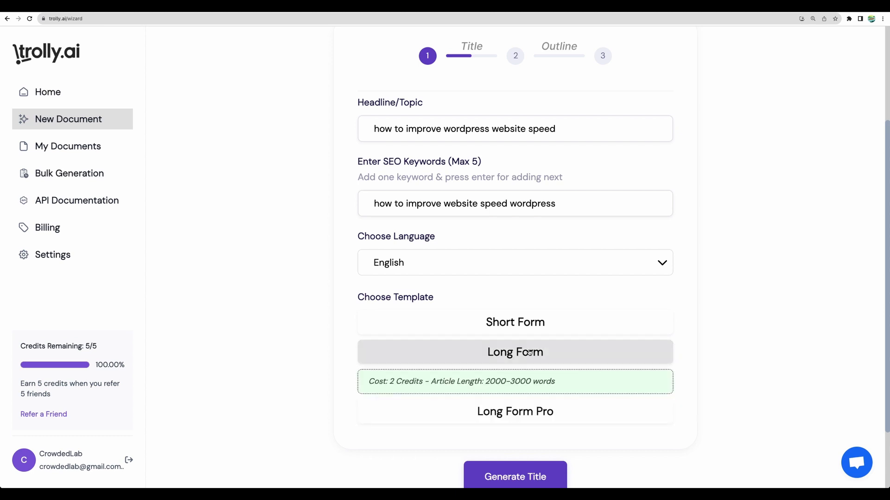
scroll("down", 3)
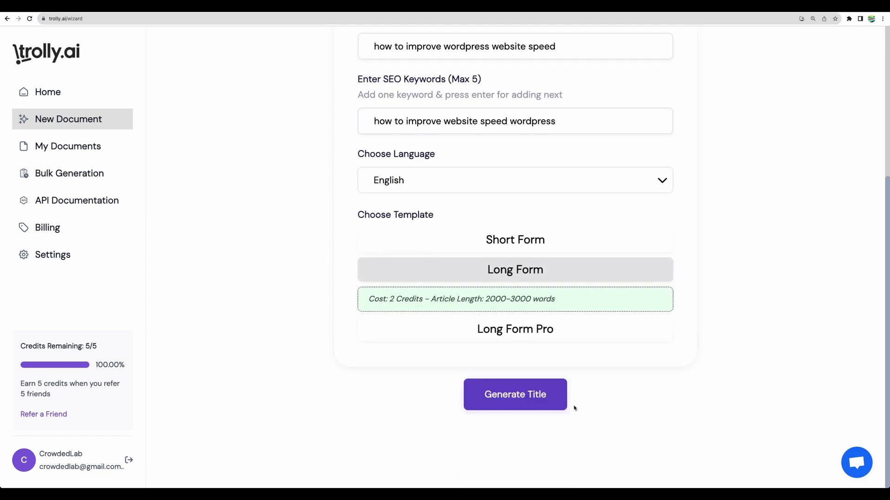
- Tag the keyword, generate headlines, pick '10 Proven Ways to Boost...' and generate its outline
left_click(515, 394)
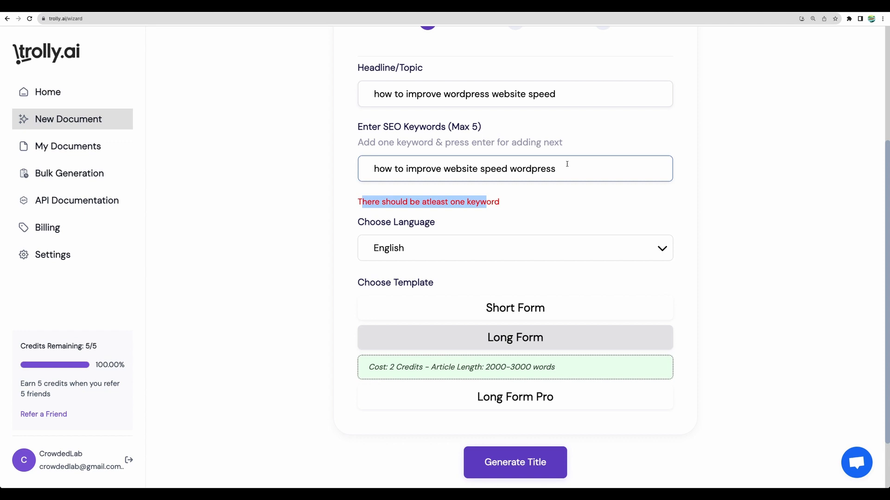
key("Enter")
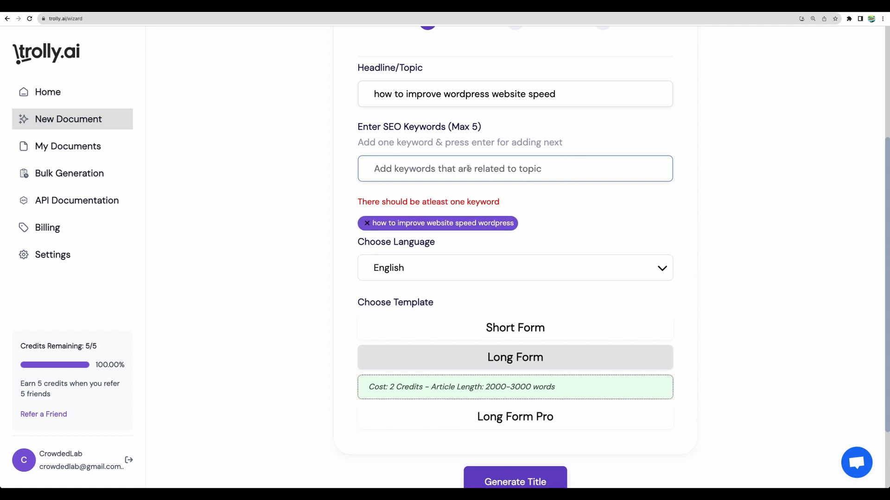
scroll("down", 3)
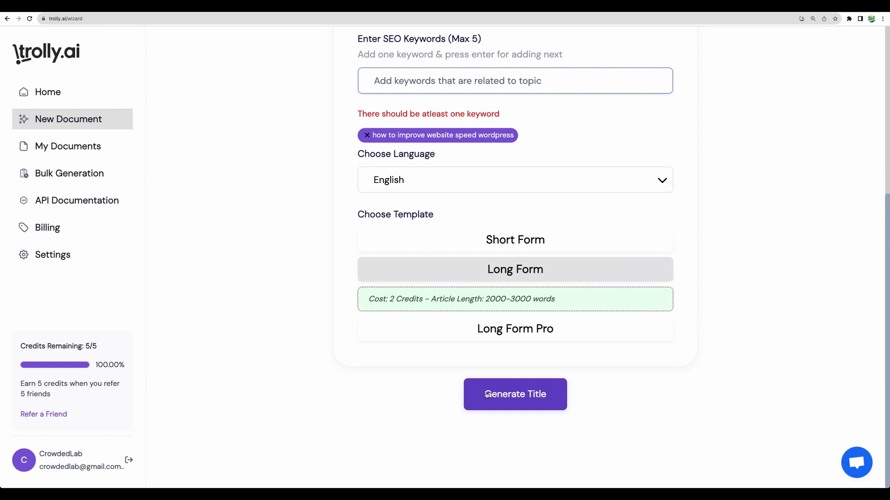
left_click(515, 394)
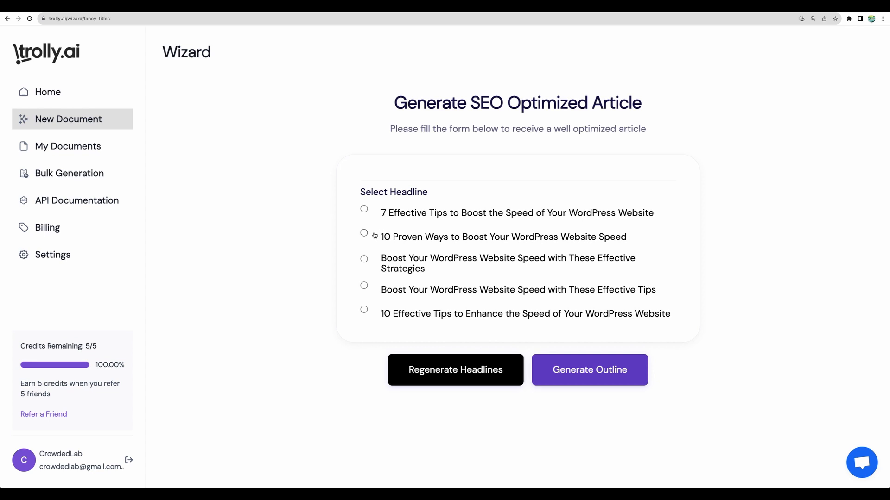
left_click(363, 233)
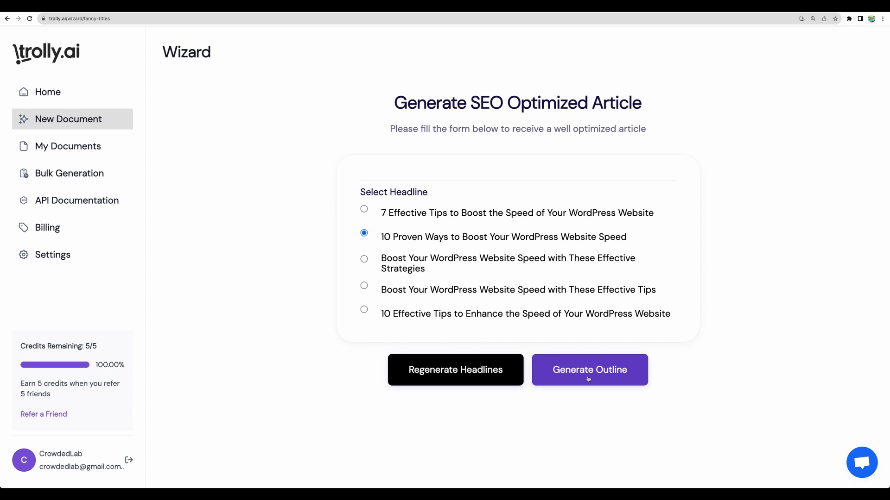
left_click(589, 370)
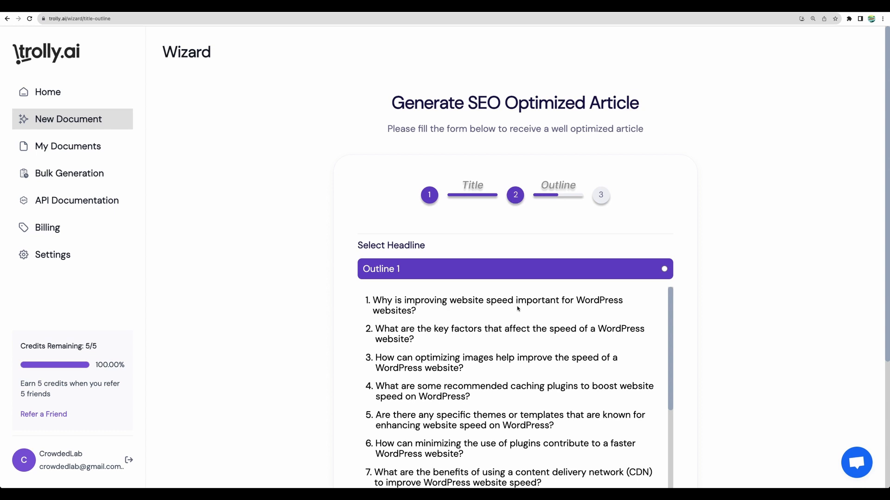
- Review the generated outline, select Outline 1, and generate the article, using two credits
scroll("down", 3)
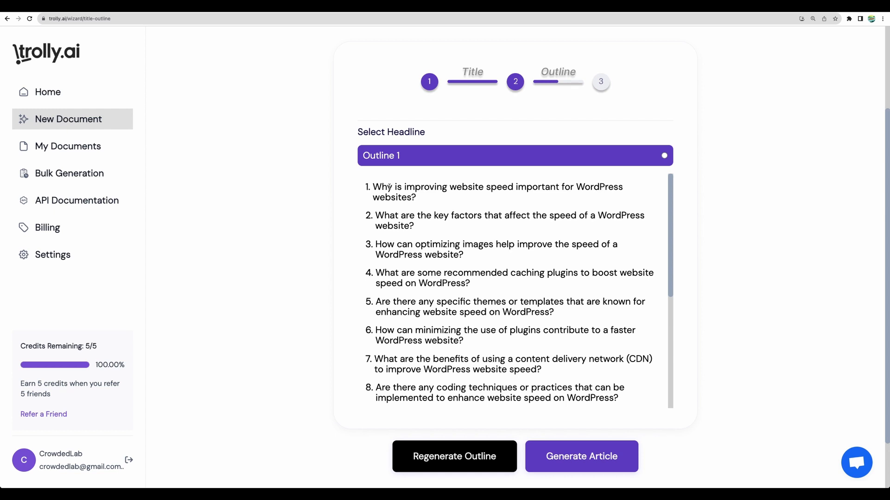
scroll("down", 3)
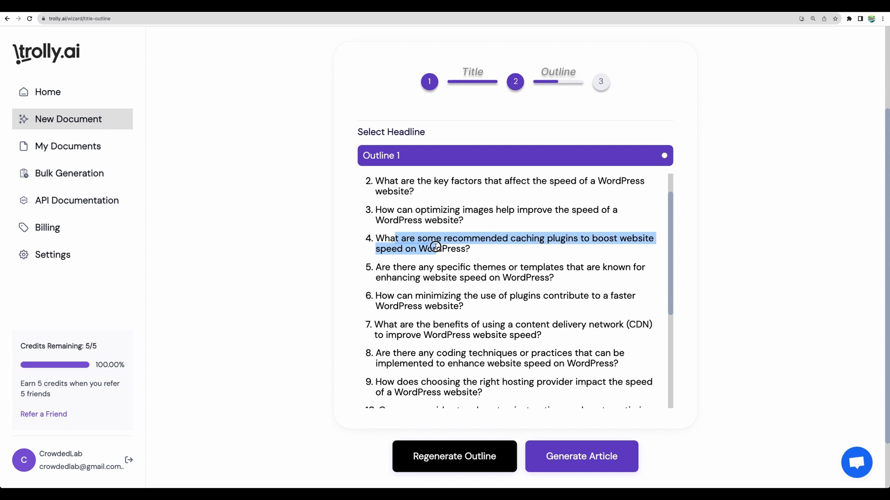
scroll("down", 3)
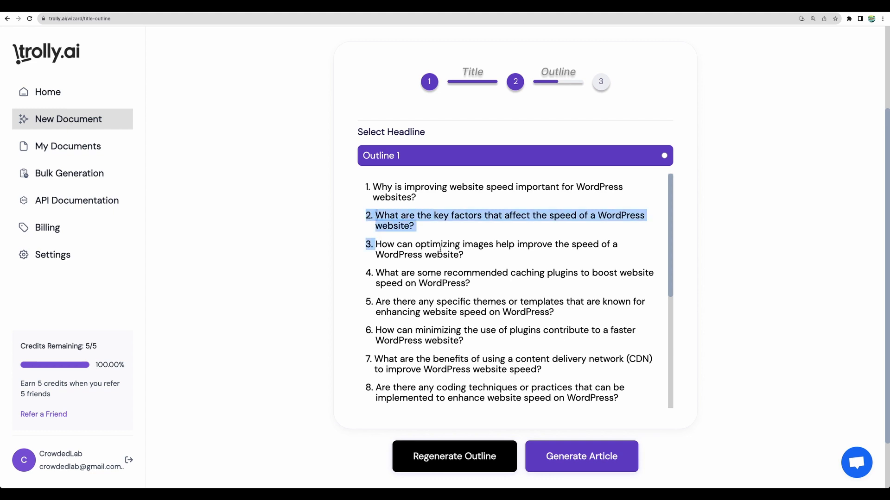
scroll("down", 3)
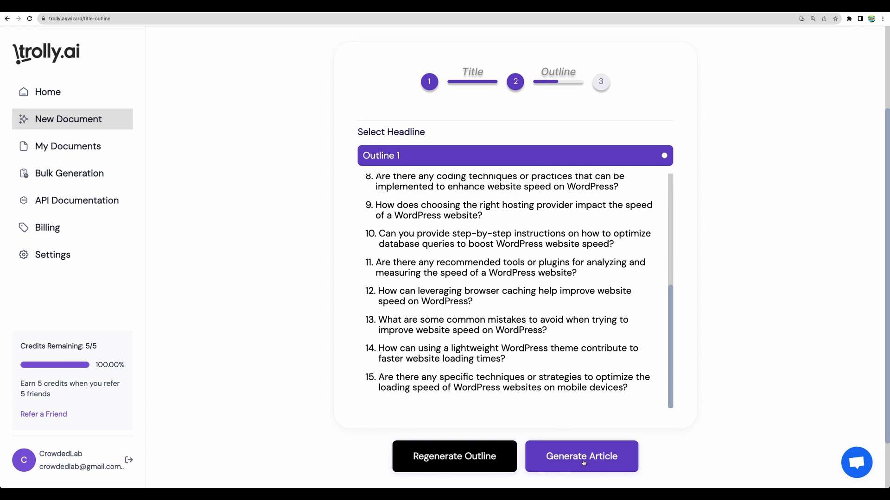
left_click(581, 456)
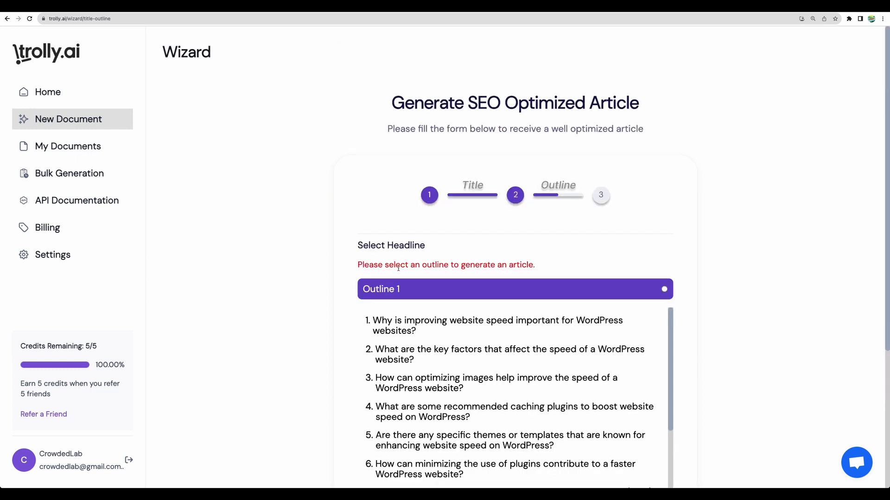
left_click_drag(397, 265, 510, 265)
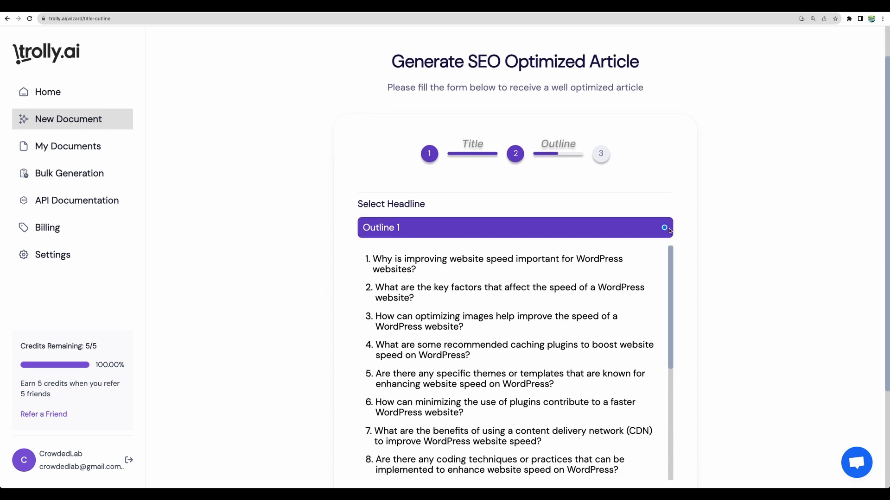
scroll("down", 3)
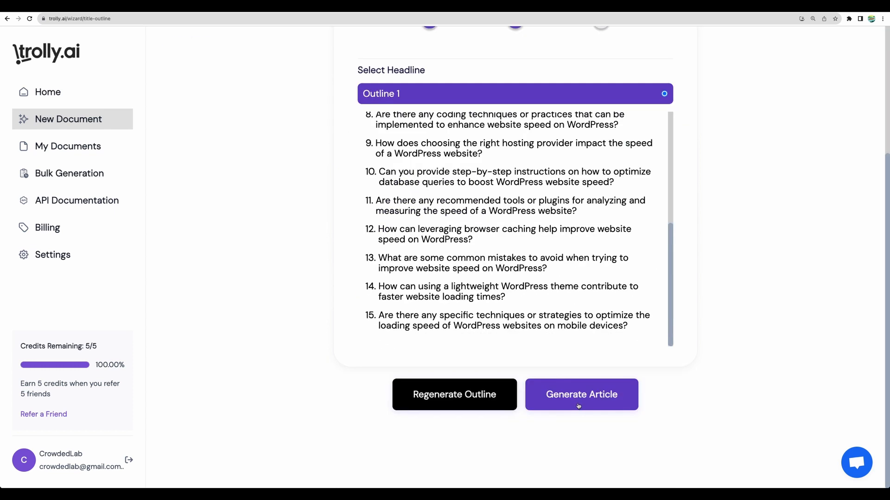
left_click(581, 395)
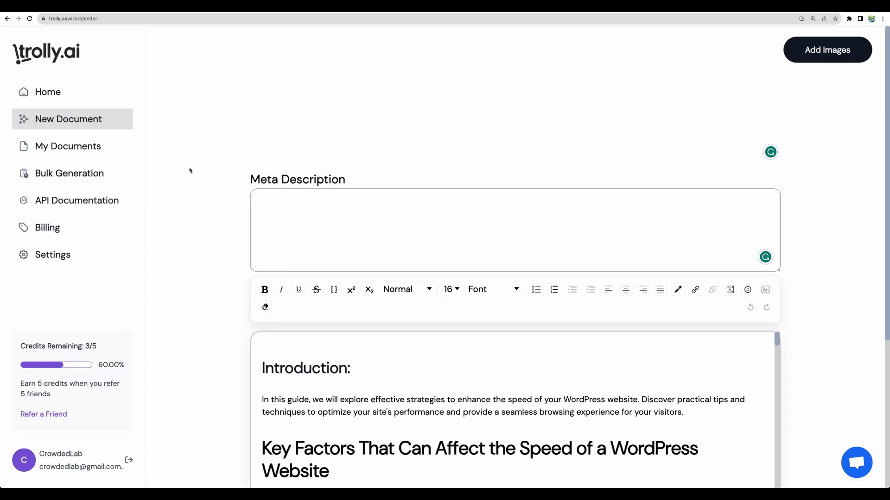
- Skim the article, then fill the empty Meta Description field using Katteb's Write
scroll("down", 3)
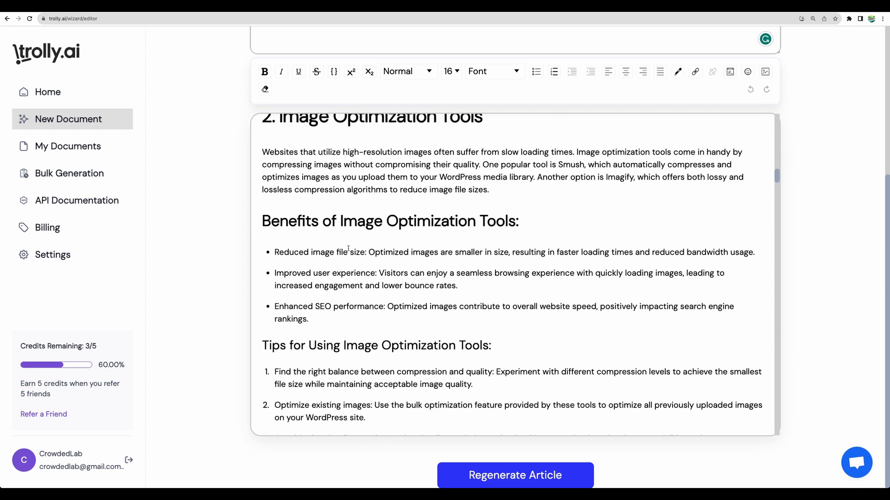
scroll("up", 3)
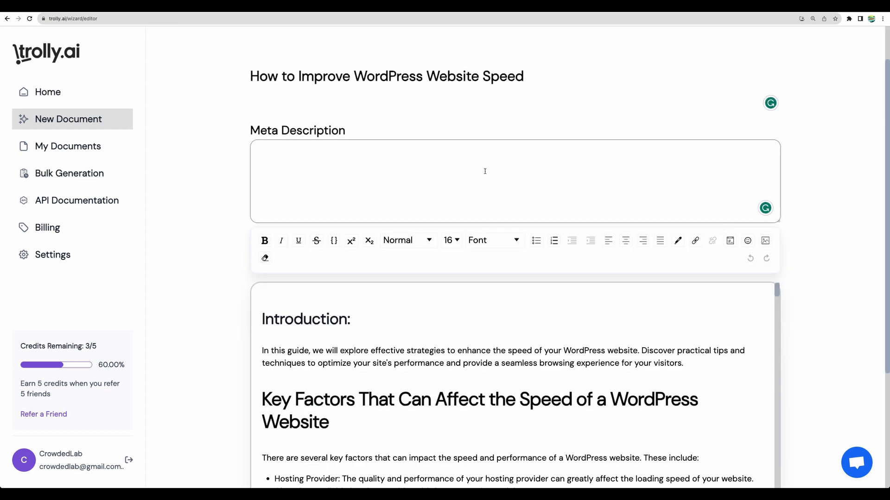
left_click(484, 171)
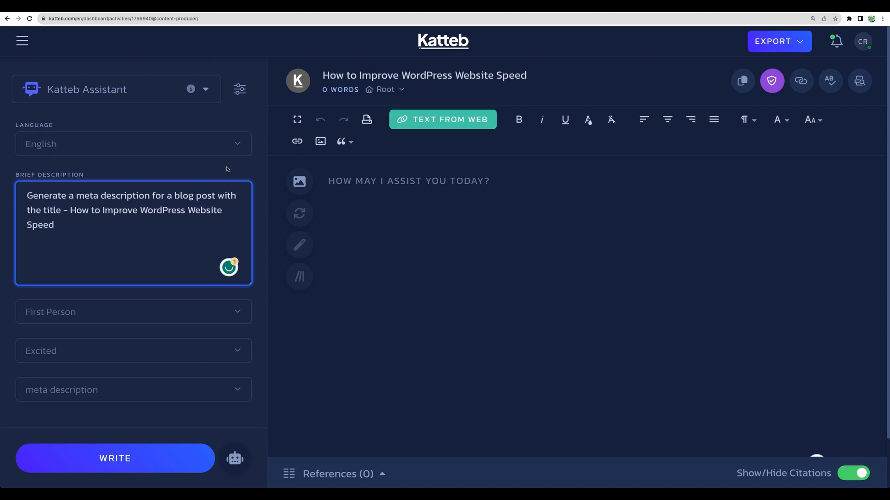
mouse_move(160, 447)
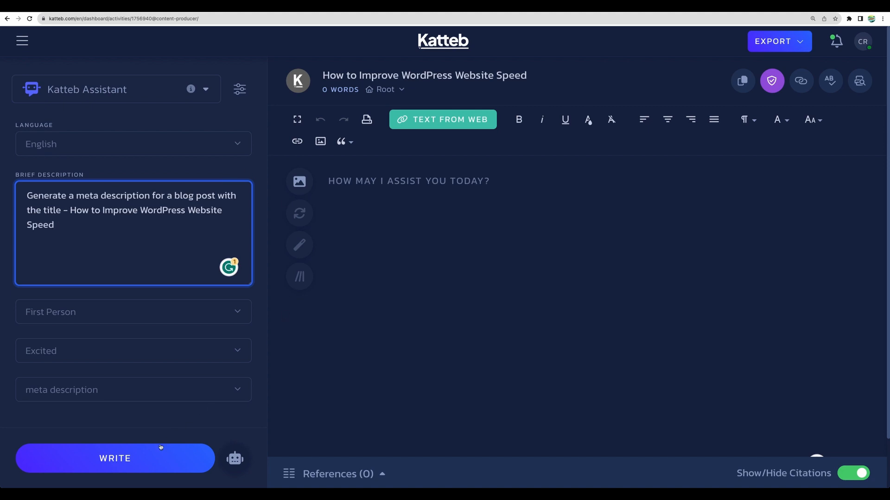
left_click(114, 458)
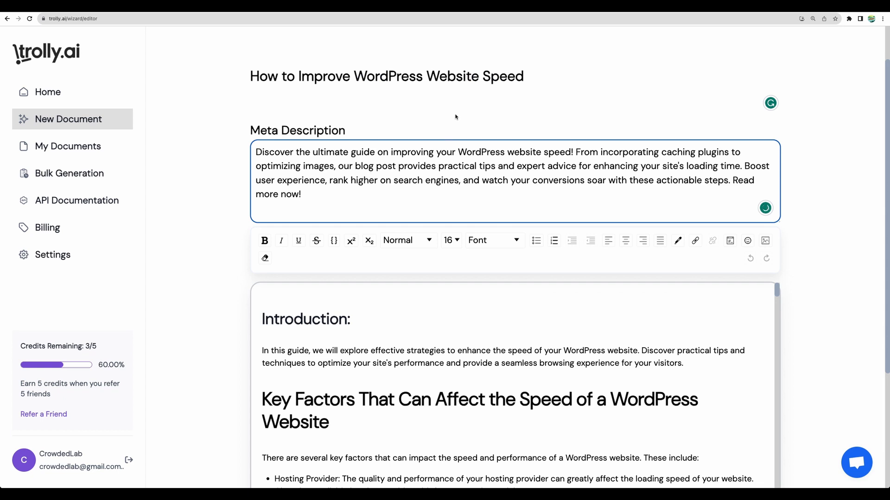
scroll("down", 3)
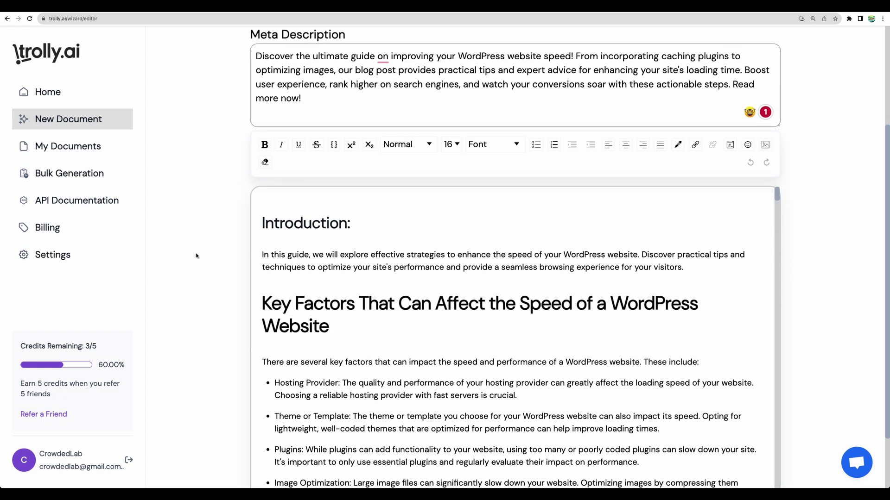
scroll("down", 3)
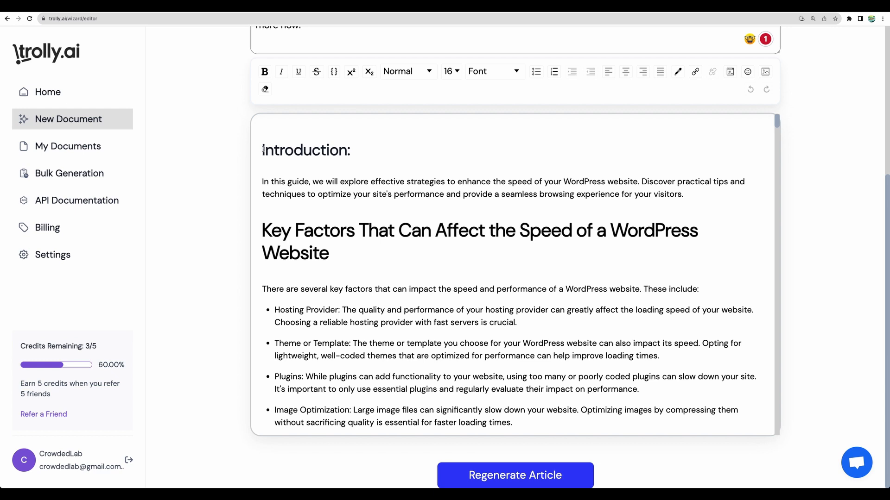
left_click_drag(262, 182, 501, 194)
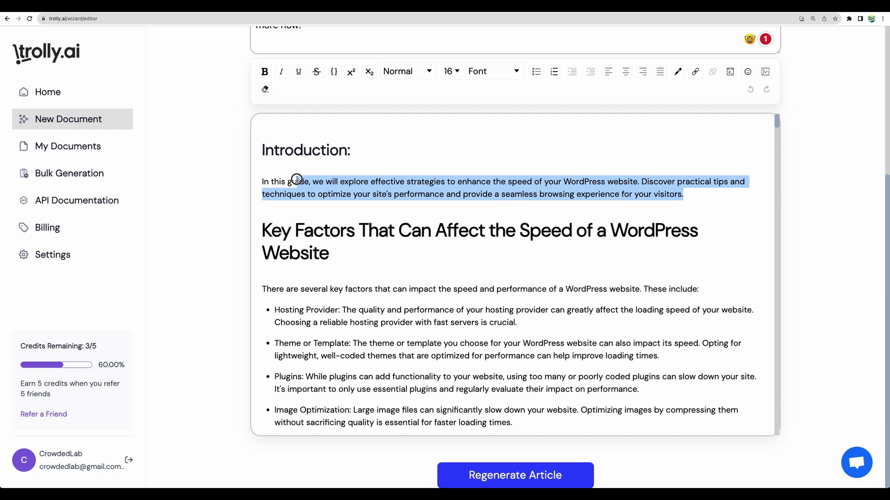
scroll("down", 3)
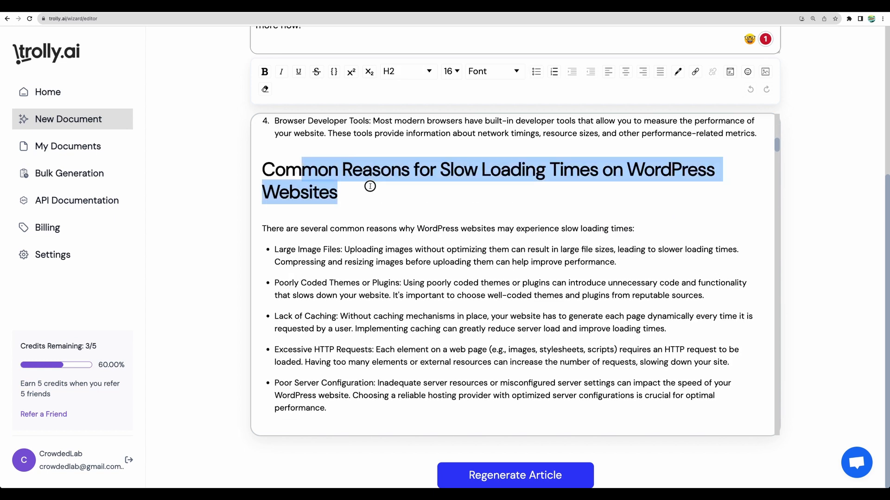
scroll("down", 3)
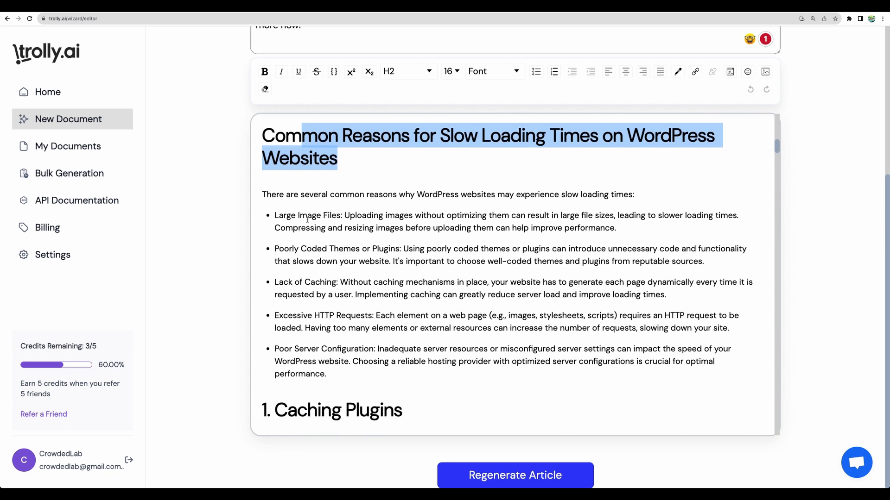
scroll("down", 3)
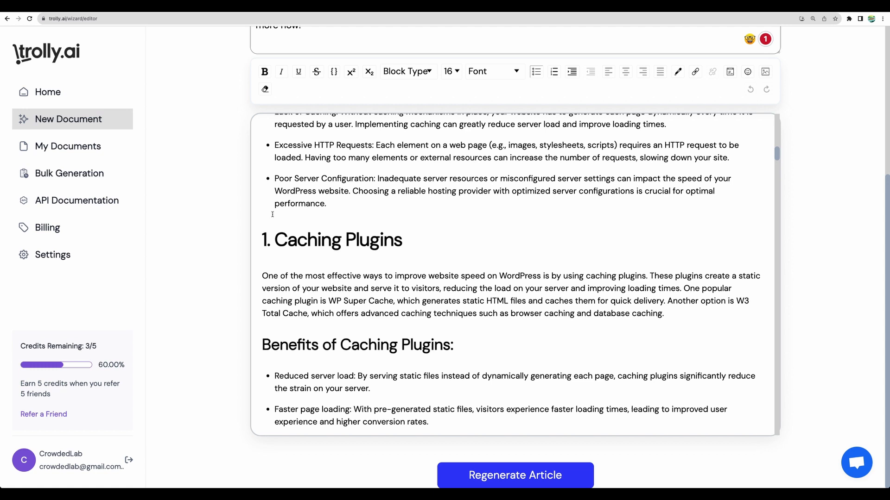
mouse_move(295, 224)
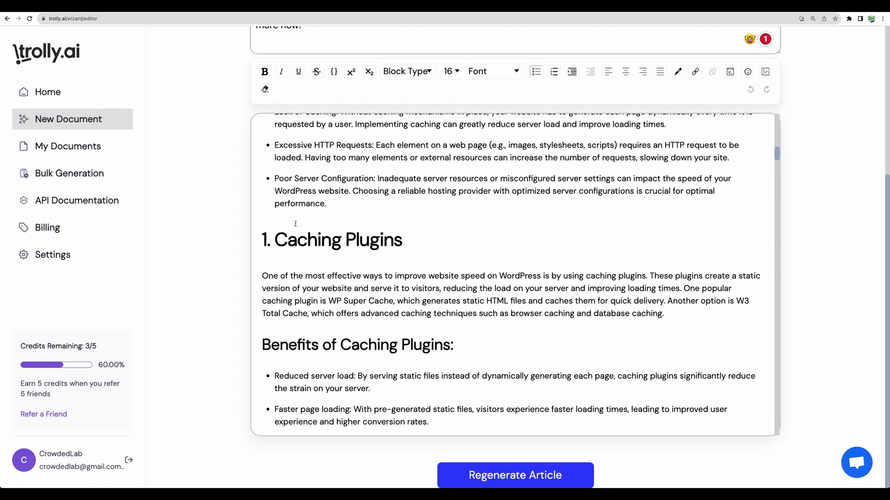
- Read through the article down to the minifying CSS and JavaScript heading
left_click(348, 204)
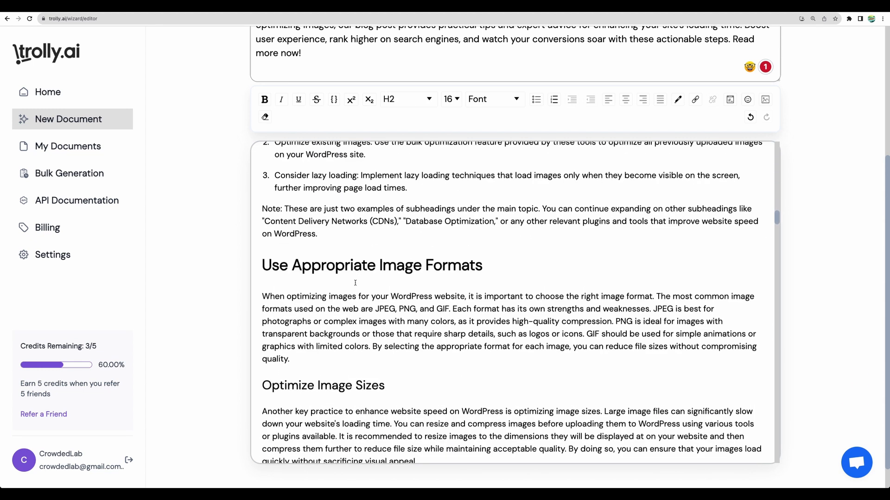
scroll("down", 3)
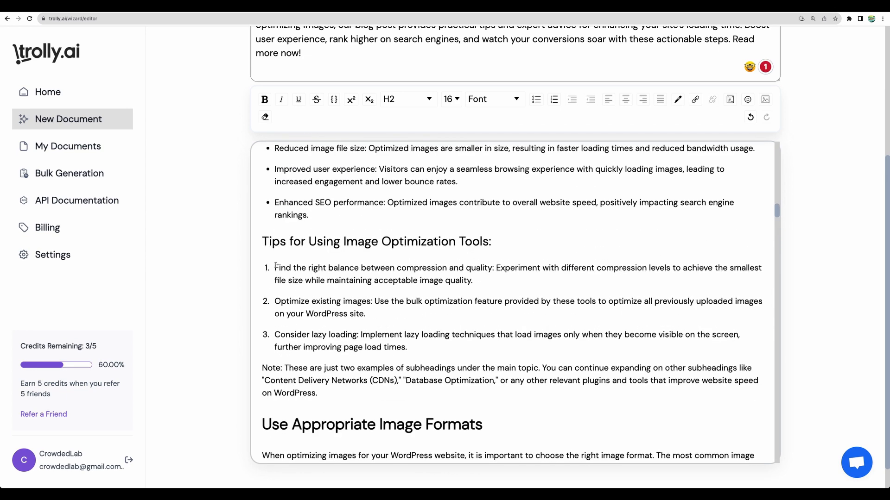
scroll("down", 3)
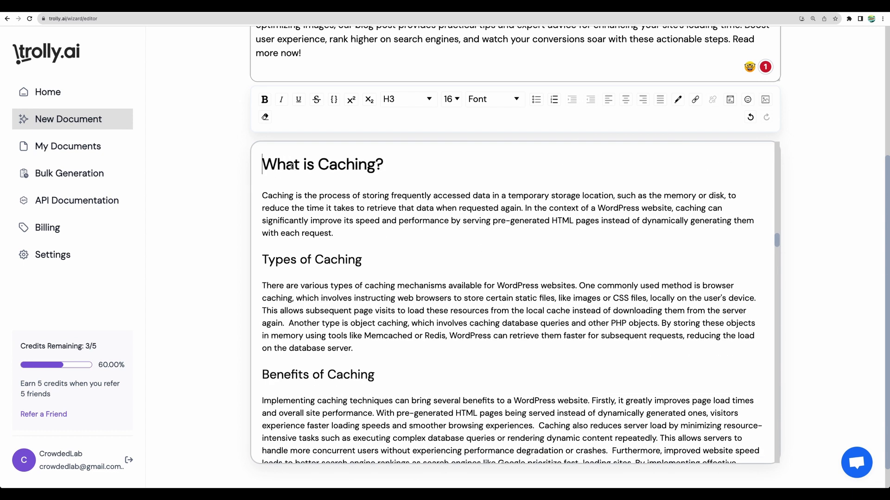
scroll("down", 3)
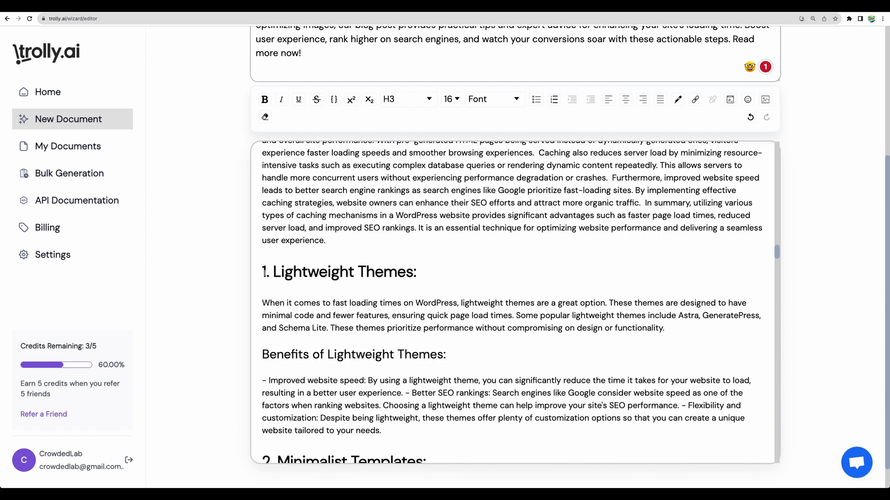
scroll("down", 3)
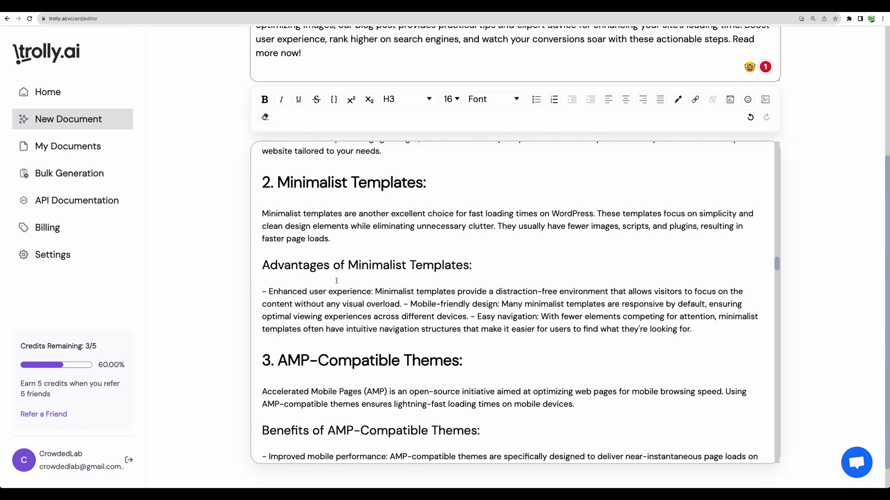
scroll("down", 3)
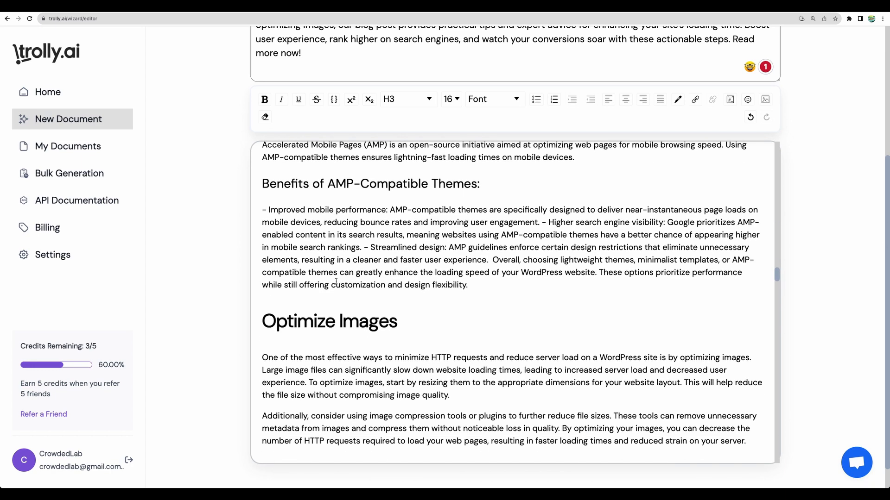
scroll("down", 3)
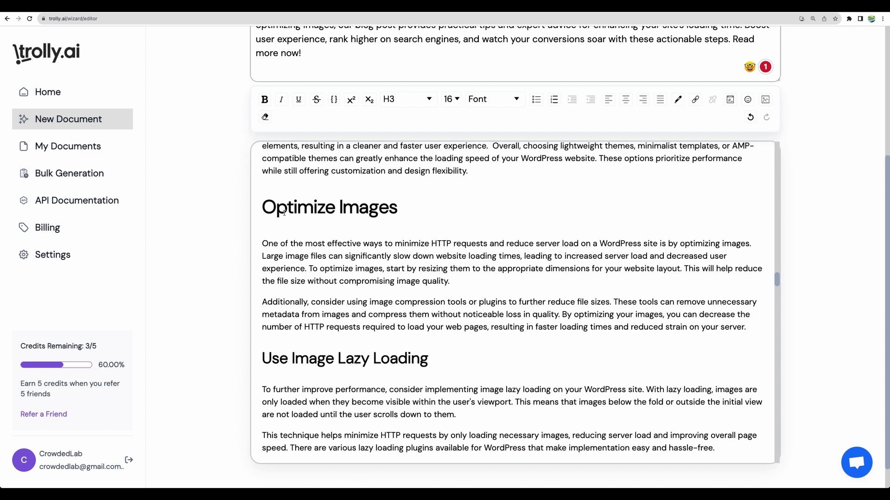
scroll("down", 3)
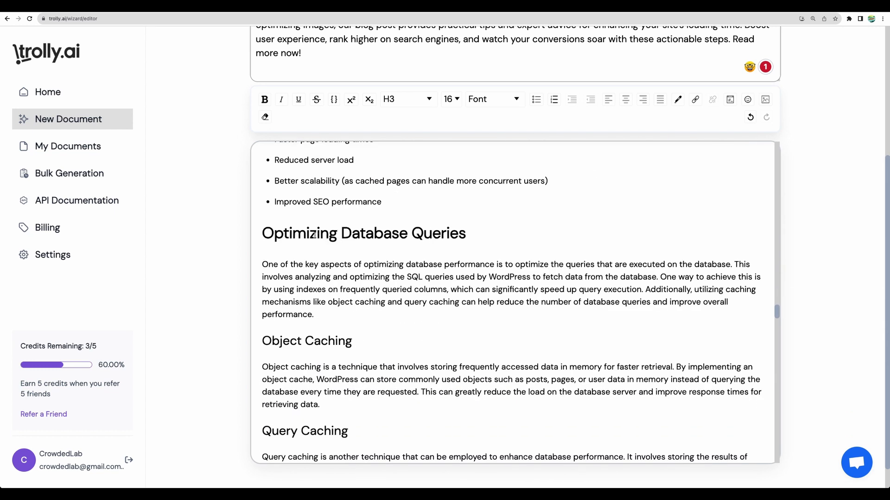
scroll("down", 3)
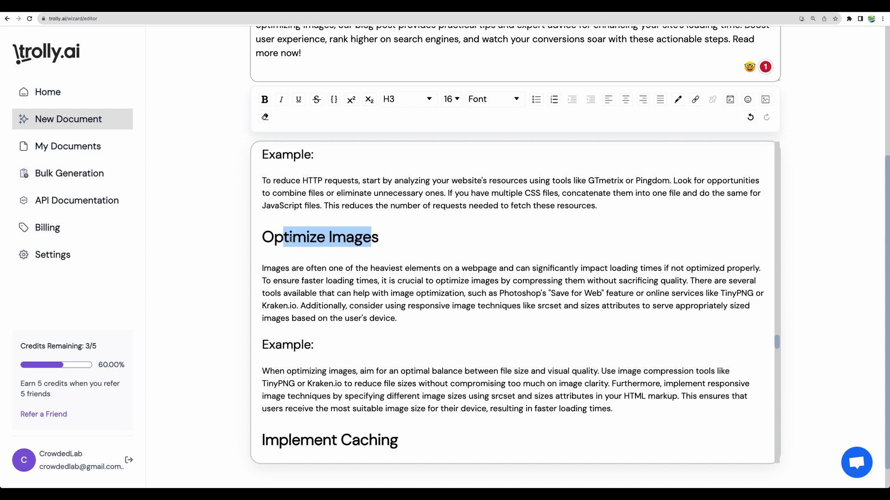
scroll("down", 3)
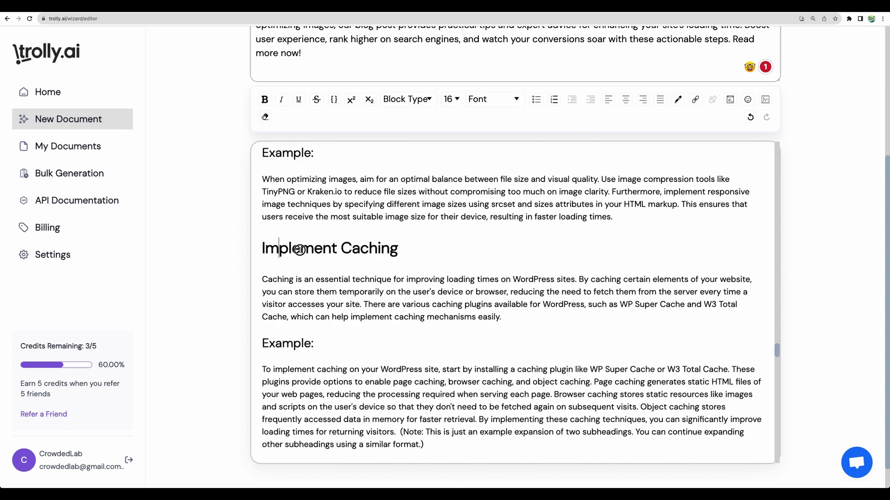
scroll("down", 3)
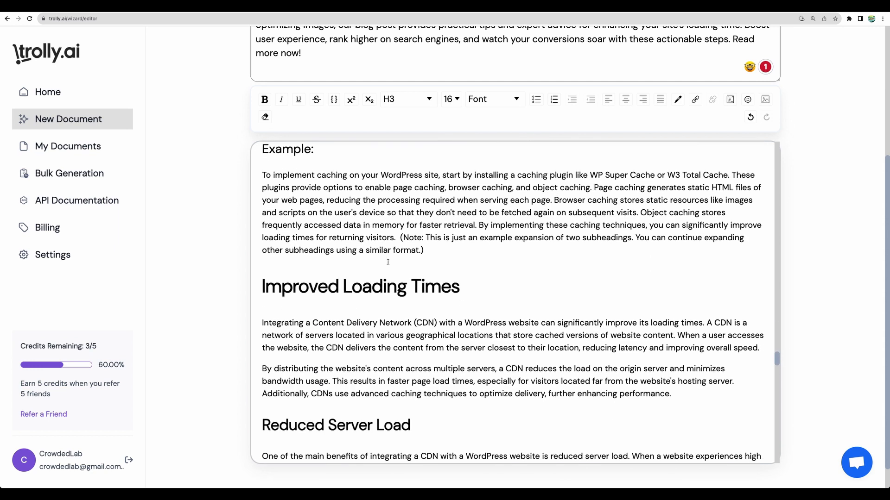
scroll("down", 3)
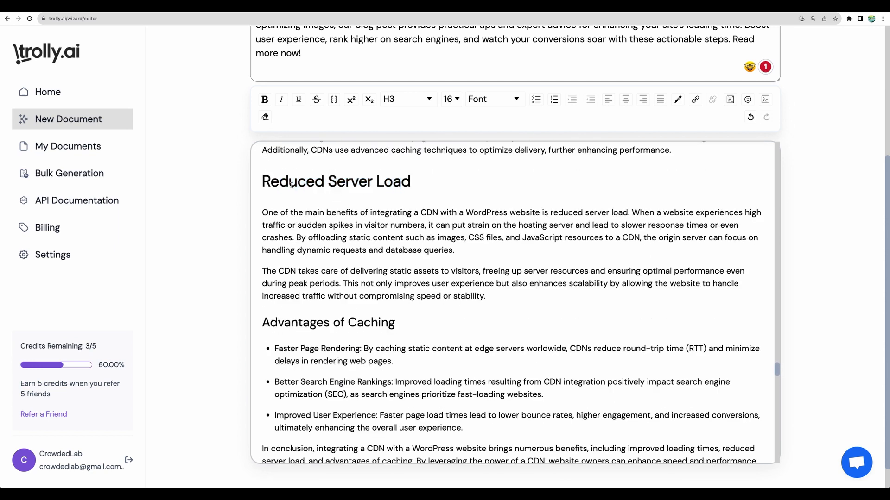
scroll("down", 3)
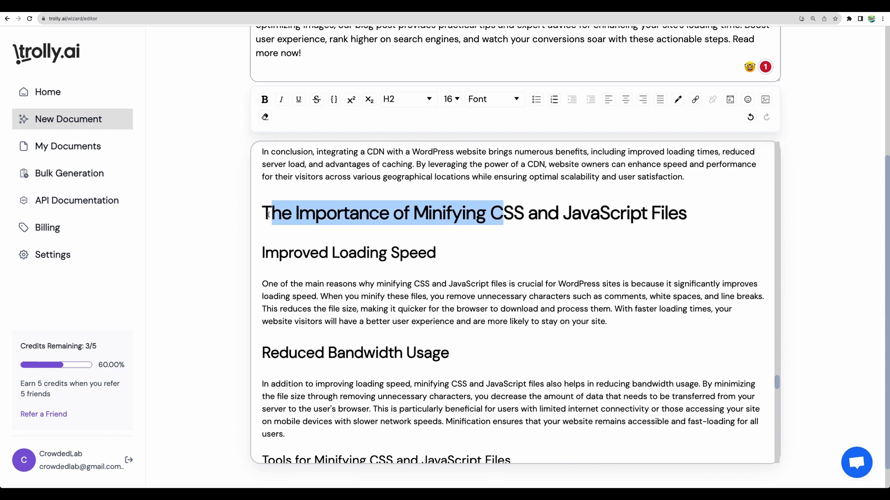
- Prefix that heading with '5. ' and read on to the Conclusion and Summary
left_click(265, 213)
type("5. ")
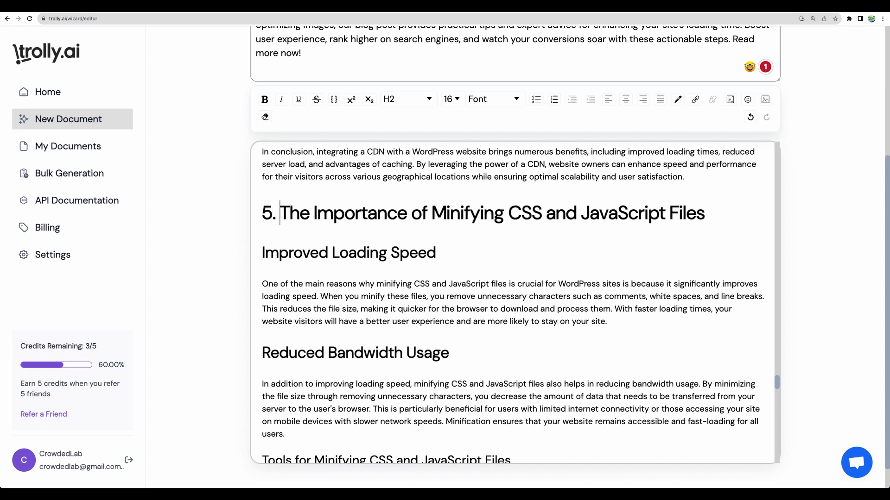
scroll("down", 3)
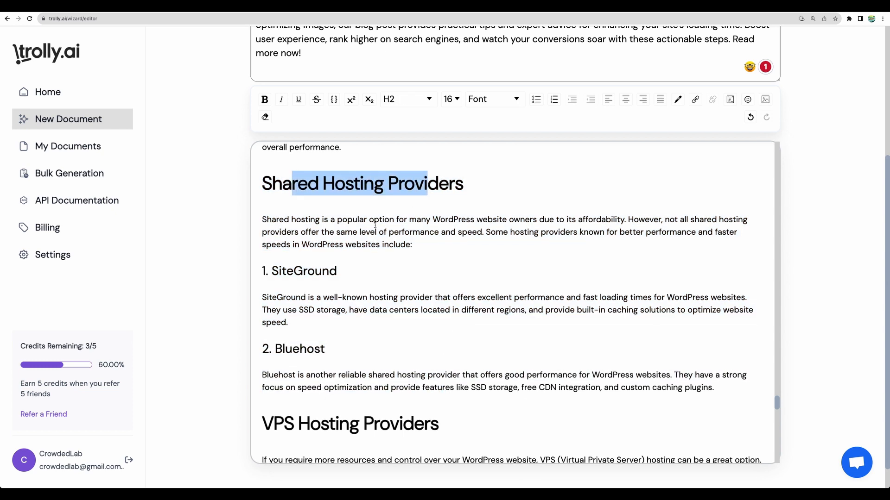
scroll("down", 3)
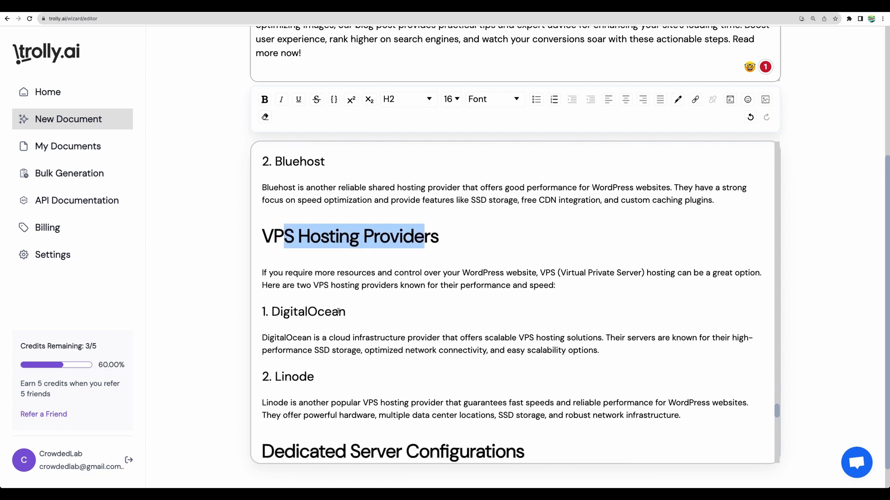
scroll("down", 3)
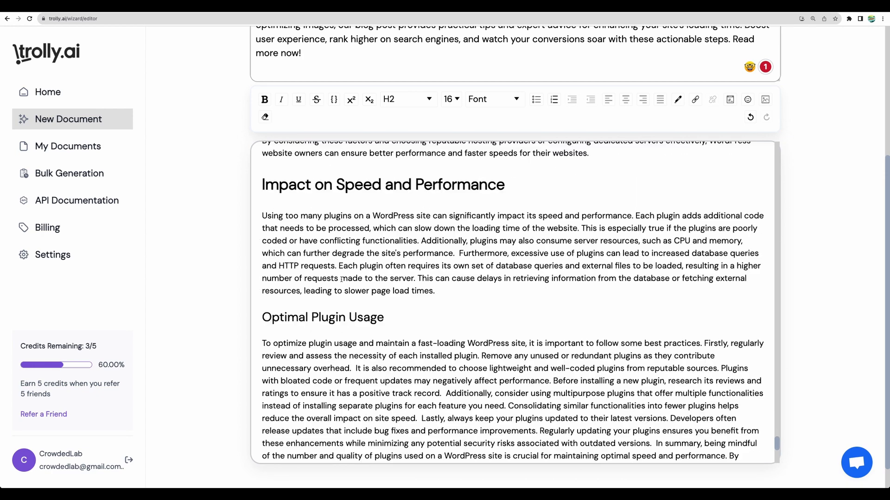
scroll("down", 3)
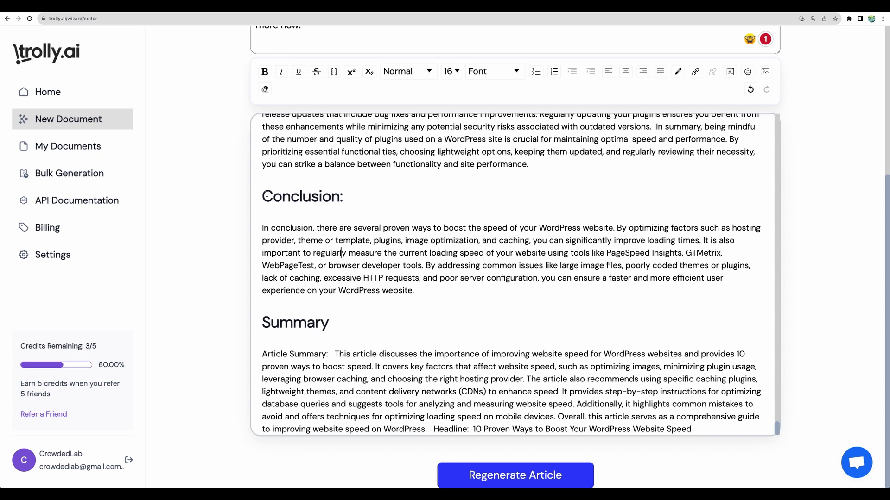
- Select the Summary section, scroll through the article, and select all text with Ctrl+A
left_click_drag(260, 195, 686, 428)
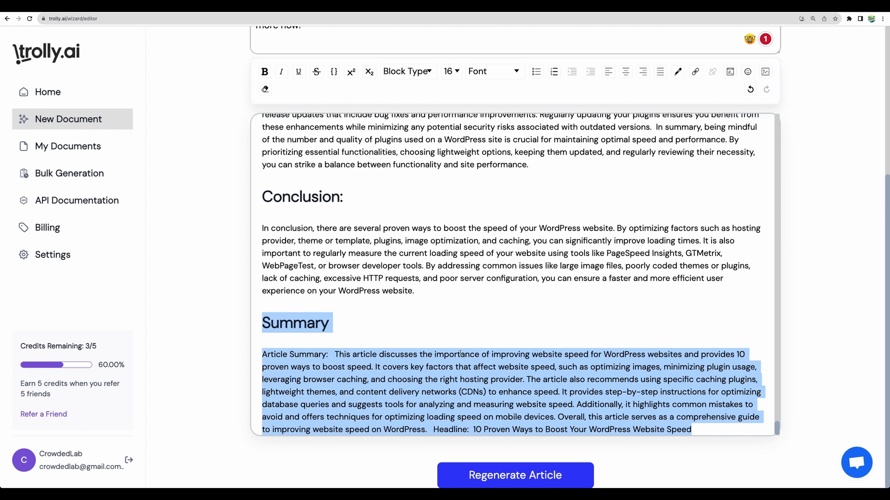
mouse_move(330, 343)
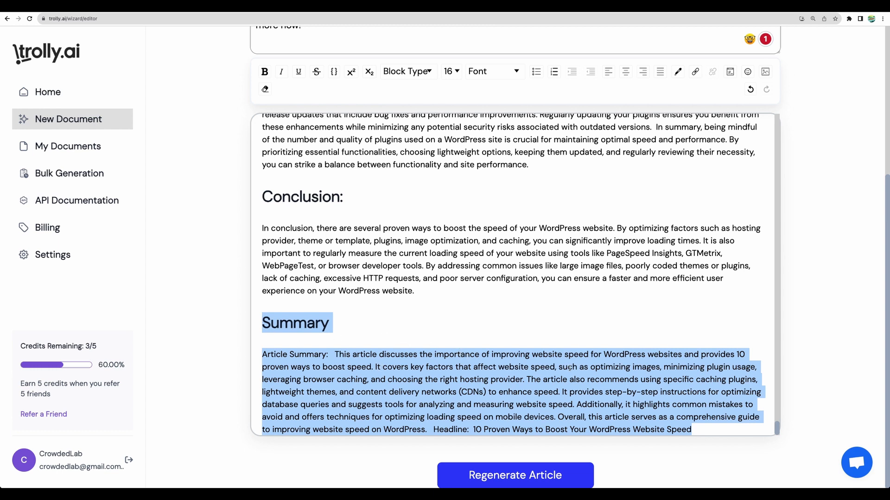
mouse_move(343, 299)
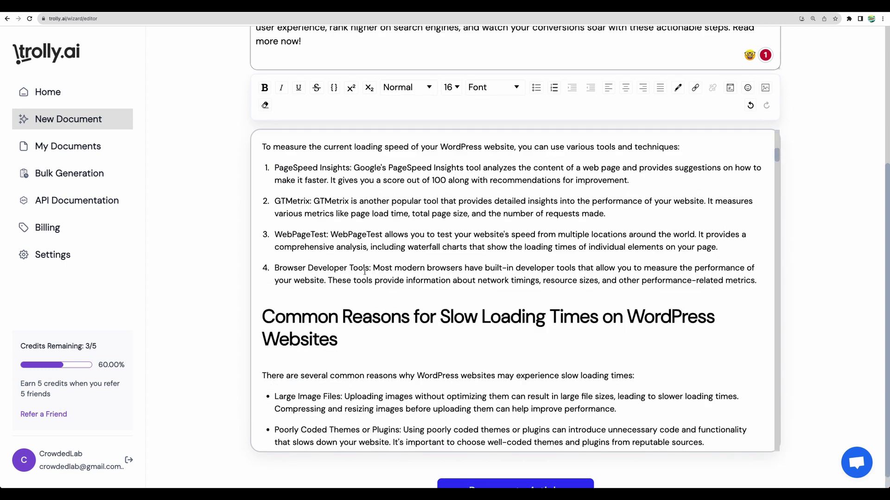
scroll("down", 3)
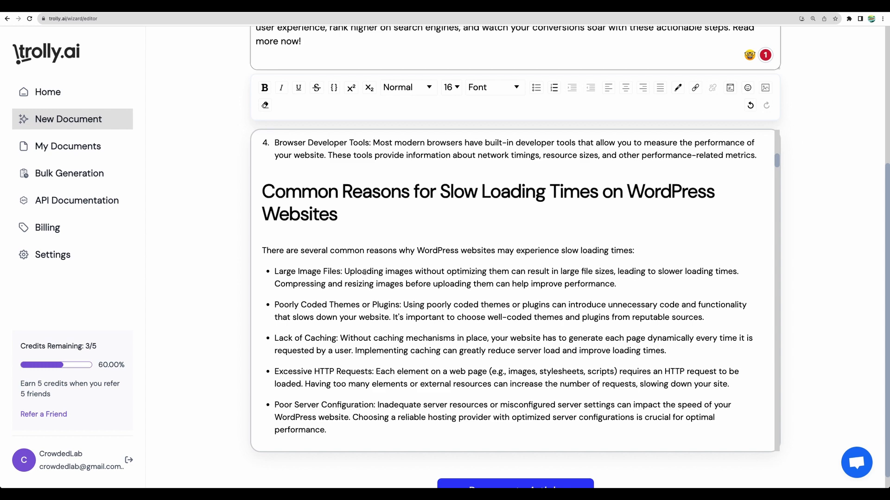
scroll("down", 3)
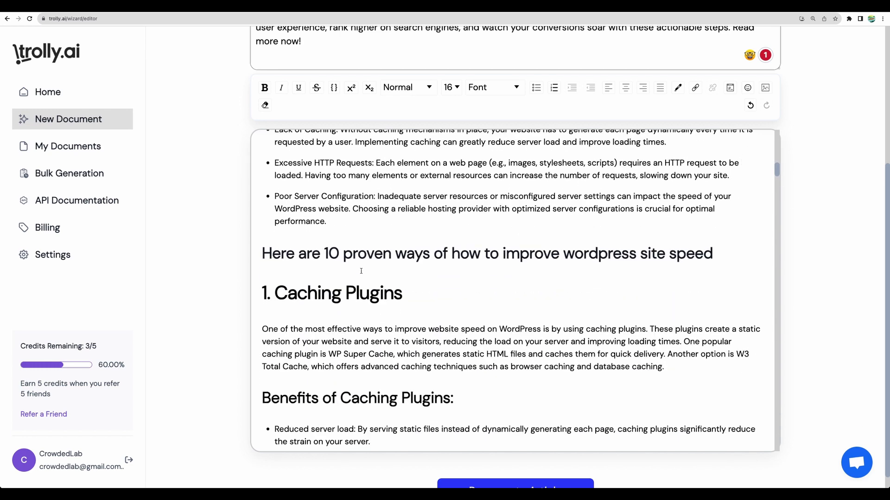
scroll("down", 3)
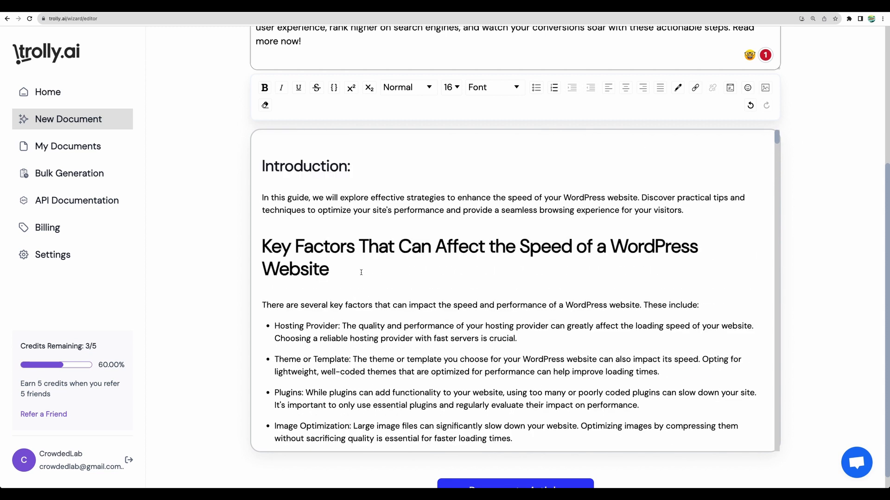
key("ctrl+a")
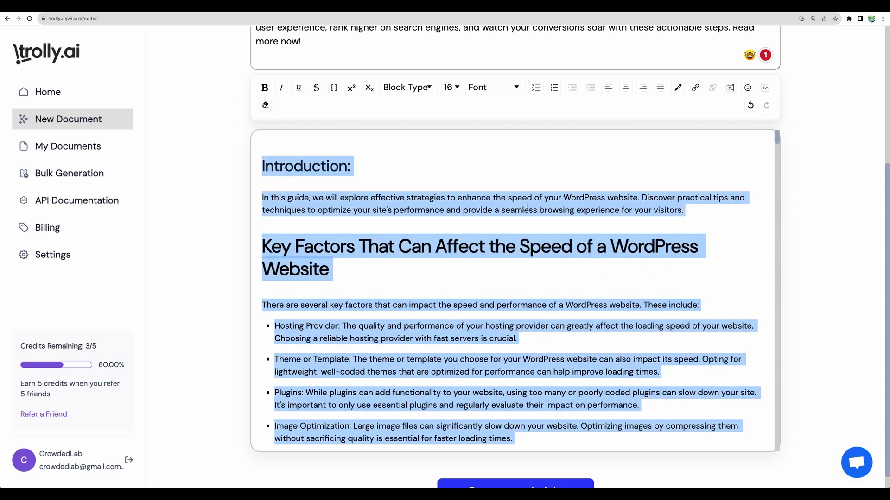
mouse_move(775, 17)
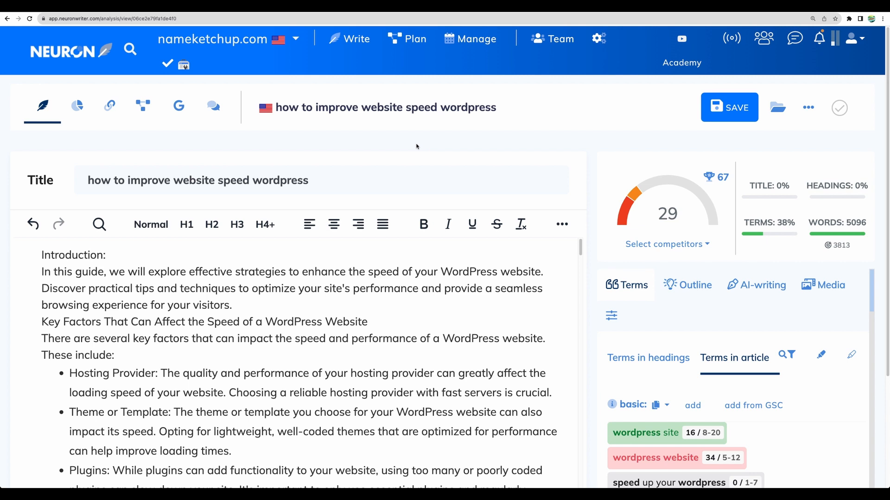
mouse_move(658, 258)
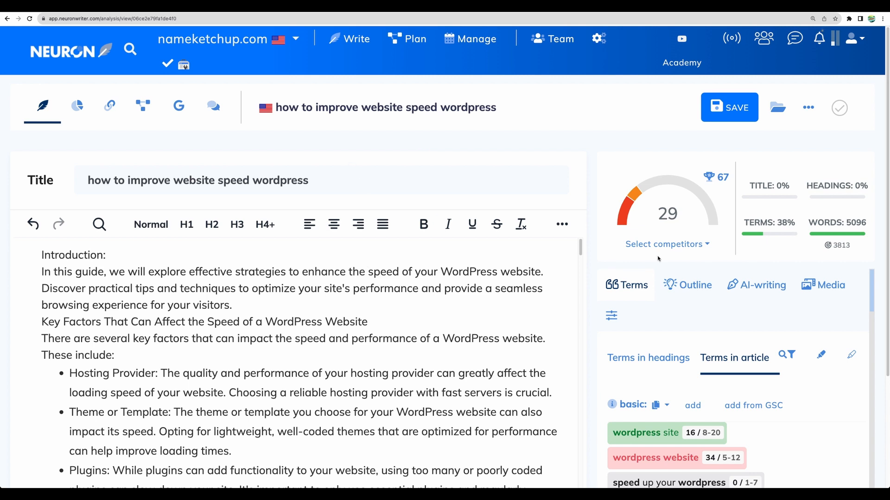
scroll("down", 3)
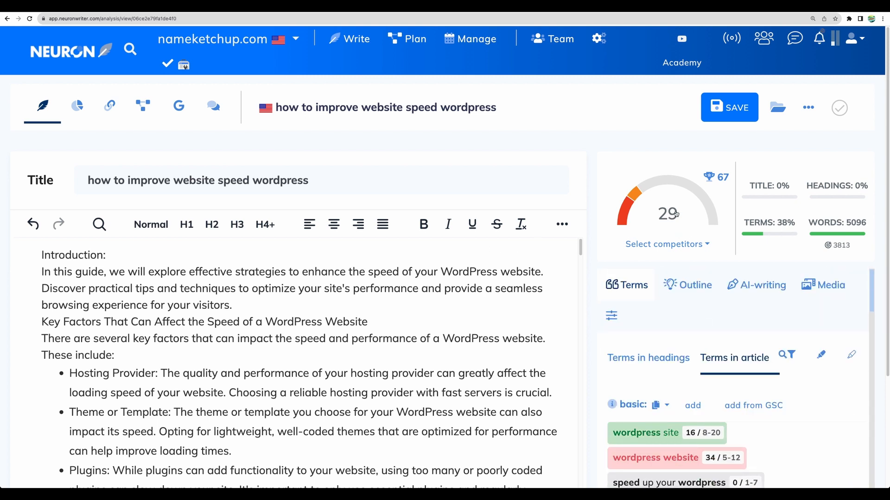
mouse_move(720, 181)
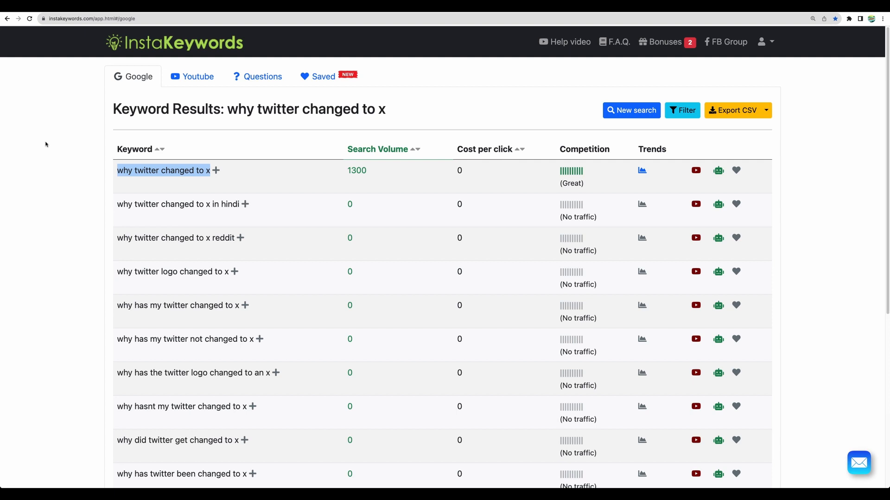
- Copy the top keyword 'why twitter changed to x' (1300 searches)
key("ctrl++")
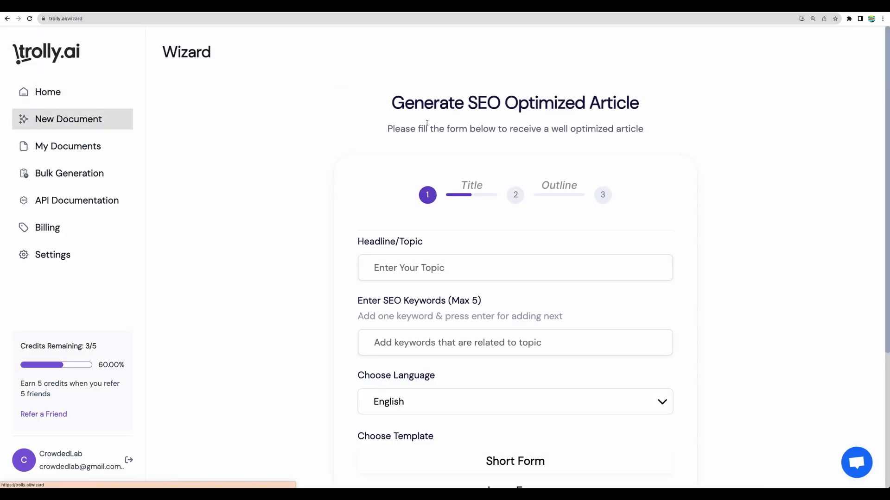
- Enter 'why twitter changed to x' as topic, choose Short Form, and generate five headlines
type("why twitter changed to x")
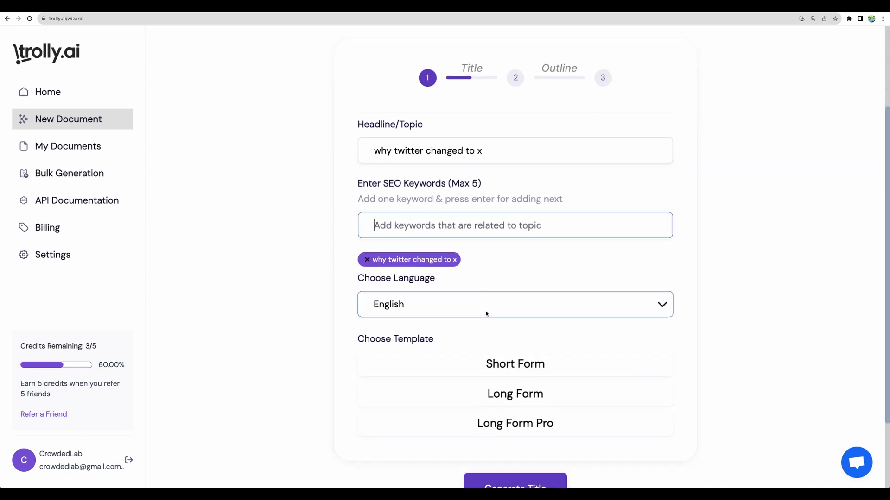
scroll("down", 3)
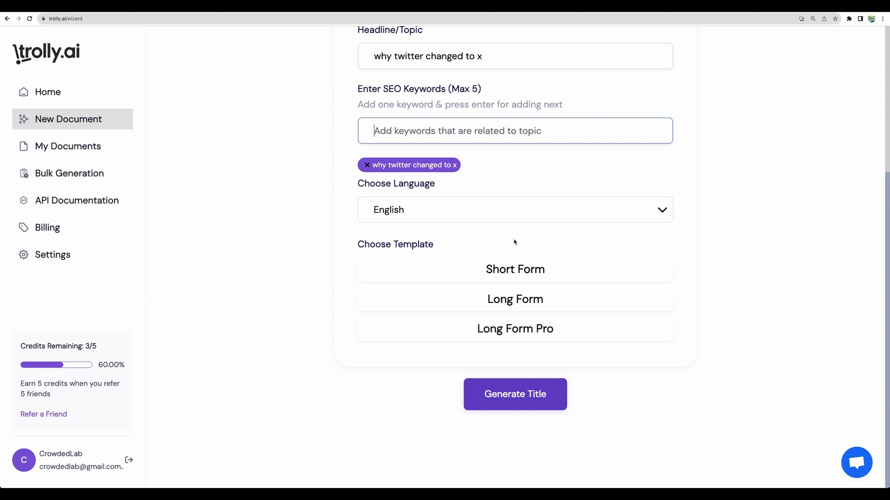
left_click(515, 269)
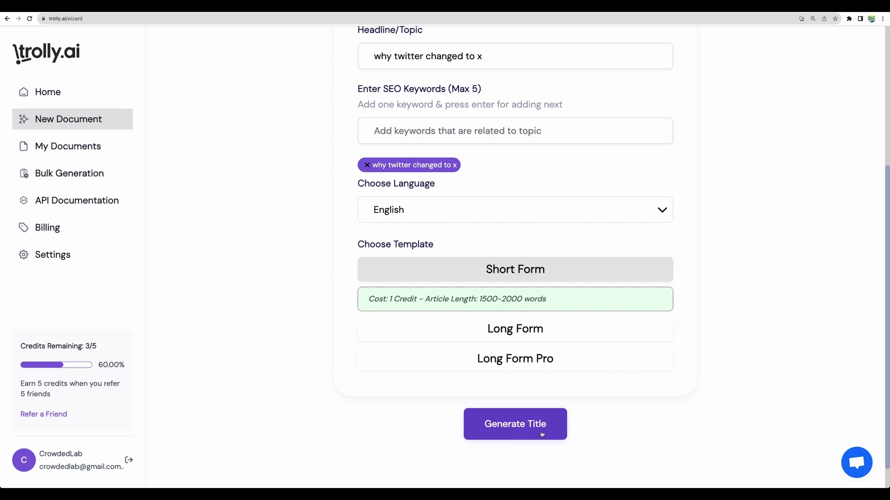
left_click(514, 424)
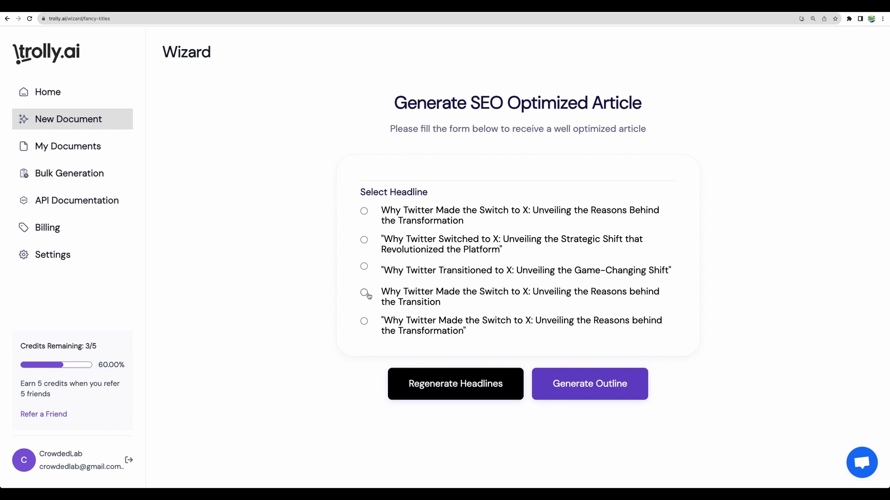
- Select the fourth headline, 'Why Twitter Made the Switch to X', and generate Outline 1
left_click(363, 292)
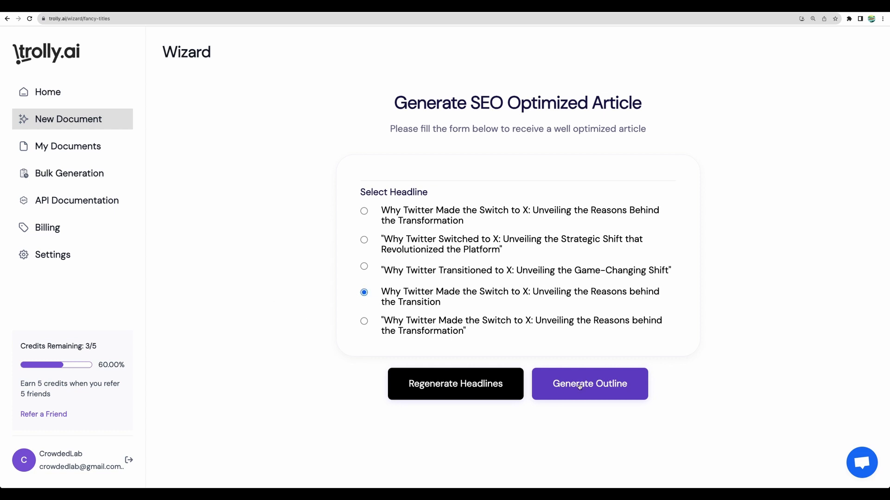
left_click(589, 384)
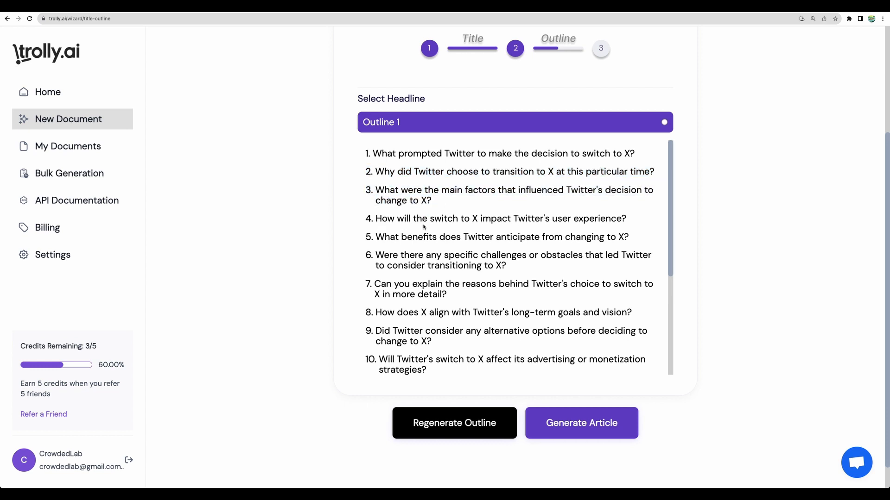
mouse_move(416, 352)
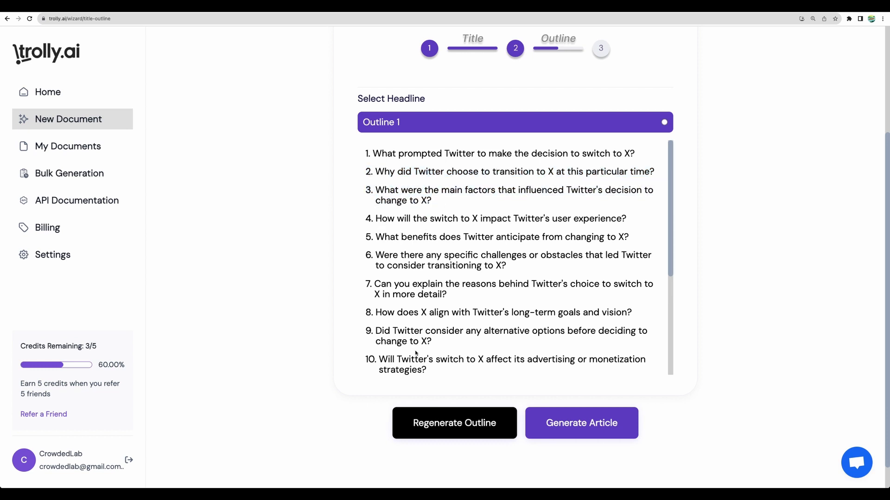
- Compare Outline 1 and Outline 2, select Outline 1, and generate the Twitter-to-X article from it
left_click(454, 423)
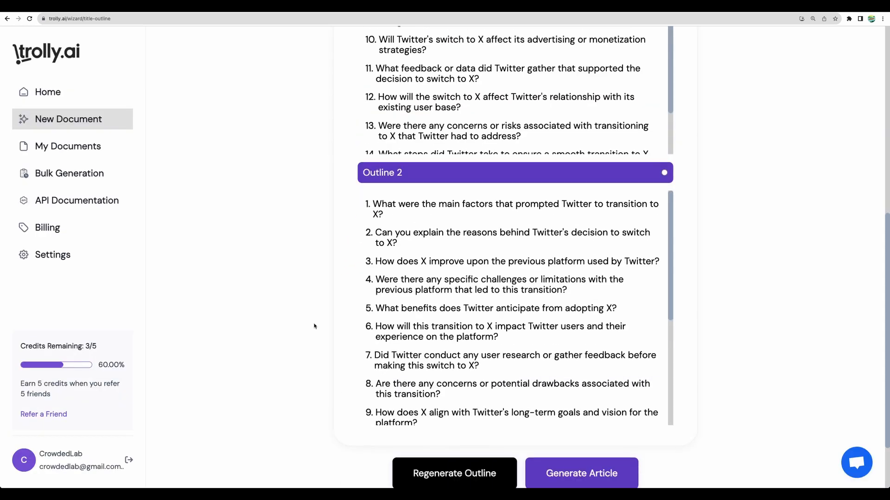
scroll("down", 3)
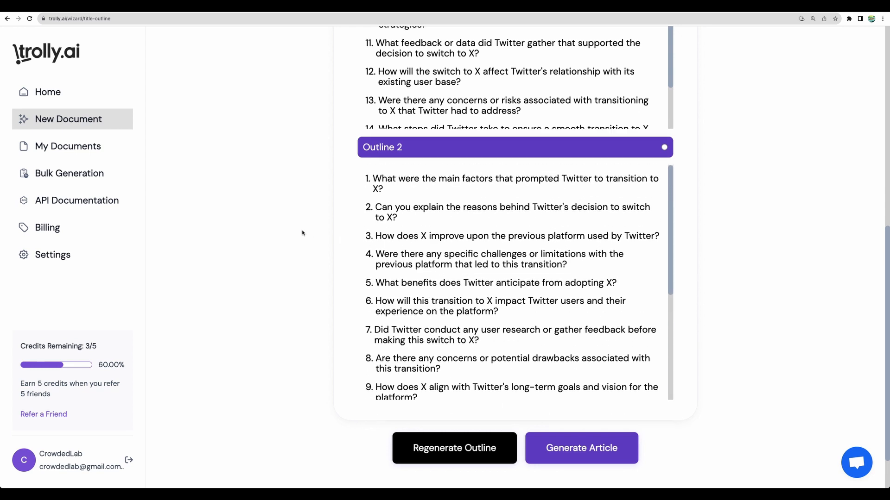
scroll("up", 3)
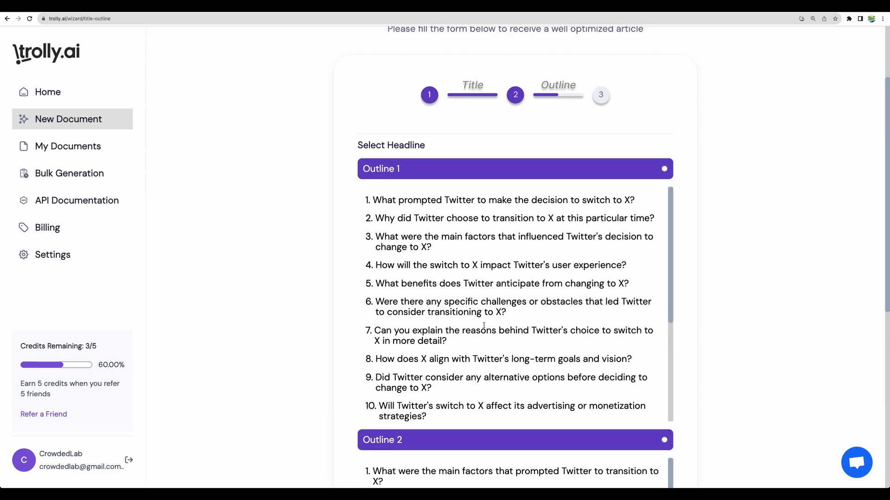
left_click(663, 169)
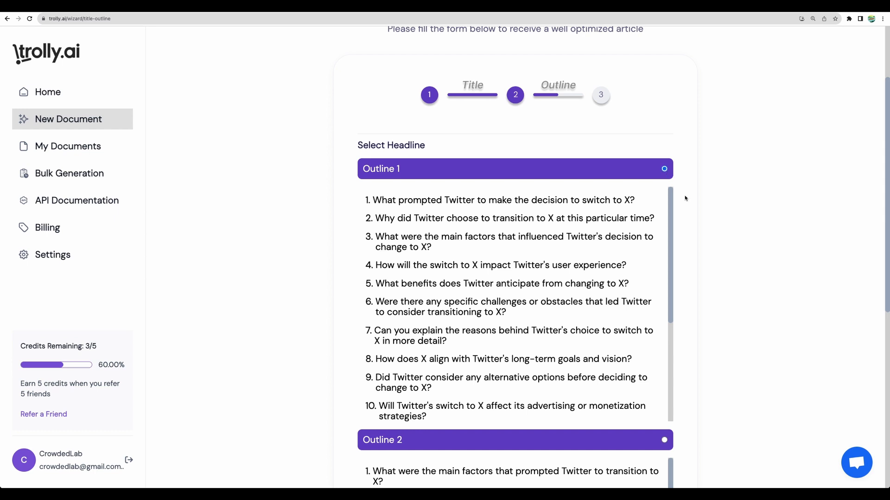
scroll("down", 3)
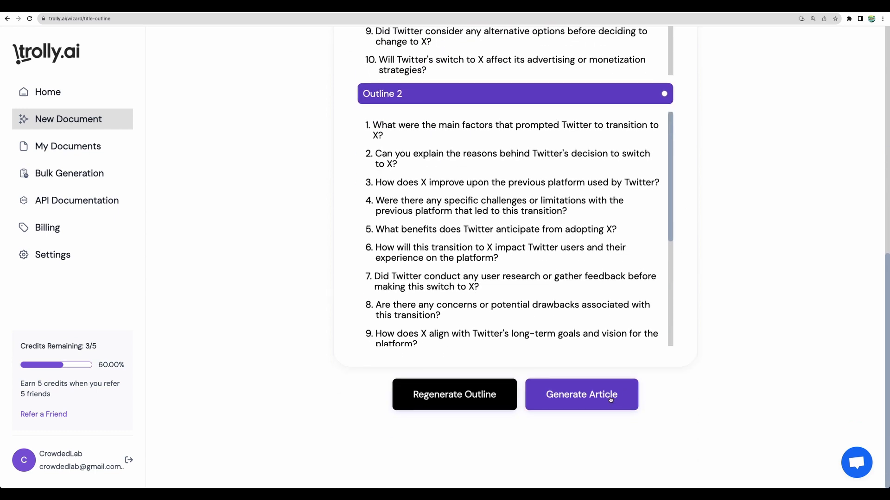
left_click(582, 394)
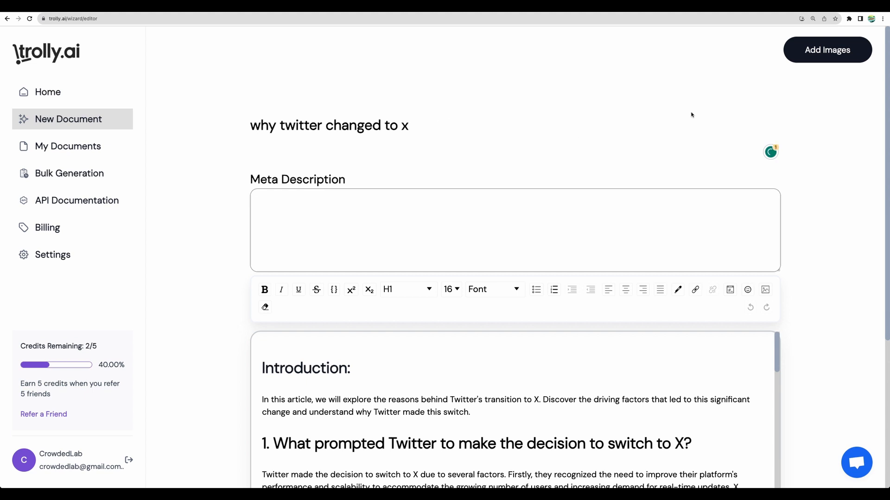
- Search stock images for 'web', copy the iMac desk photo URL, and close the image browser
left_click(827, 50)
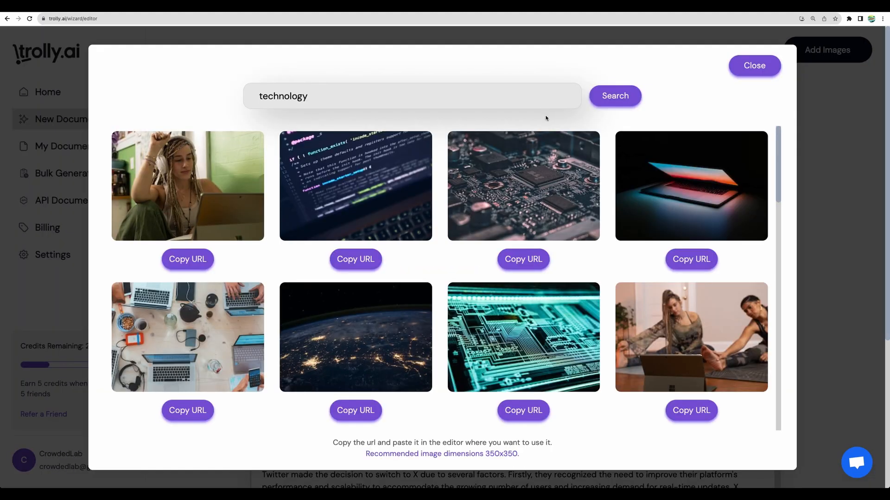
left_click(615, 96)
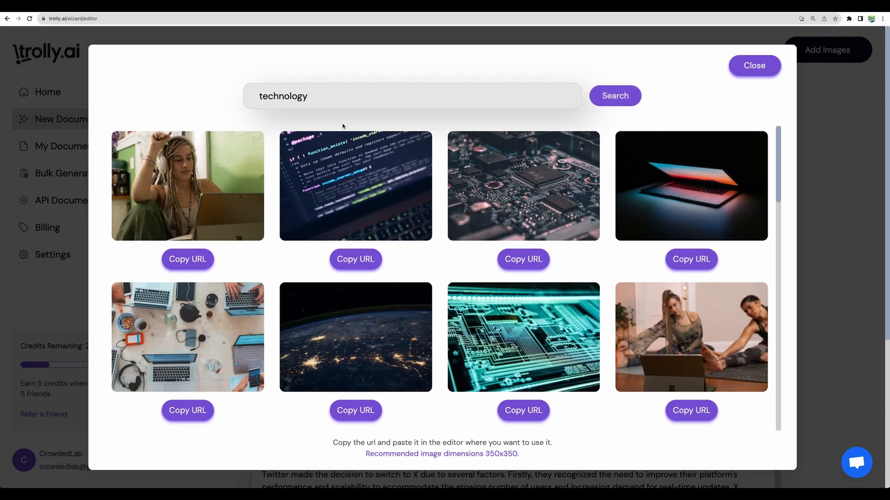
type("web")
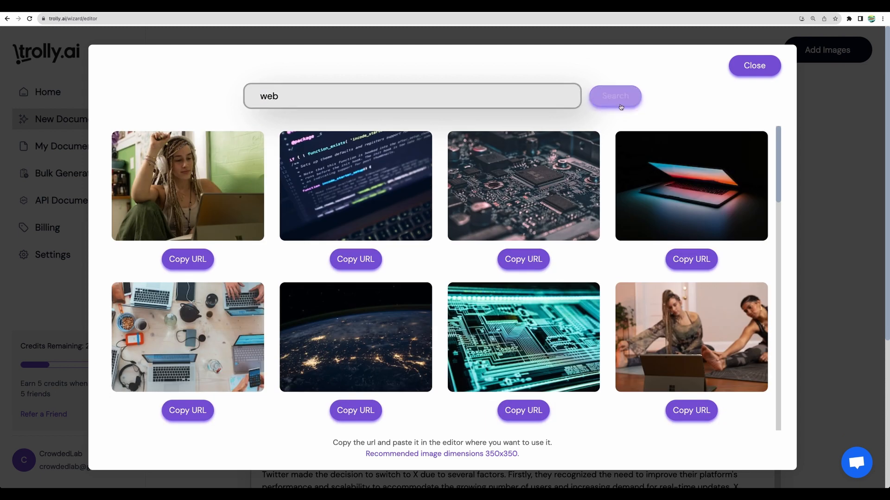
left_click(615, 96)
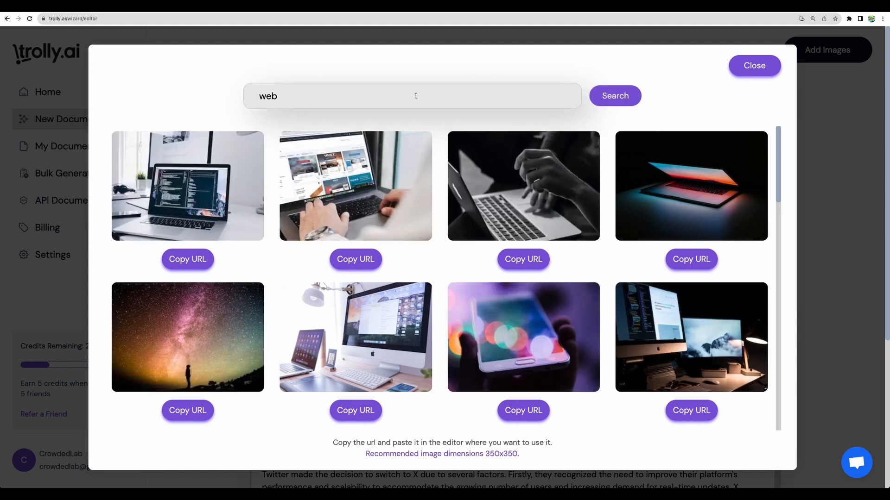
left_click(356, 410)
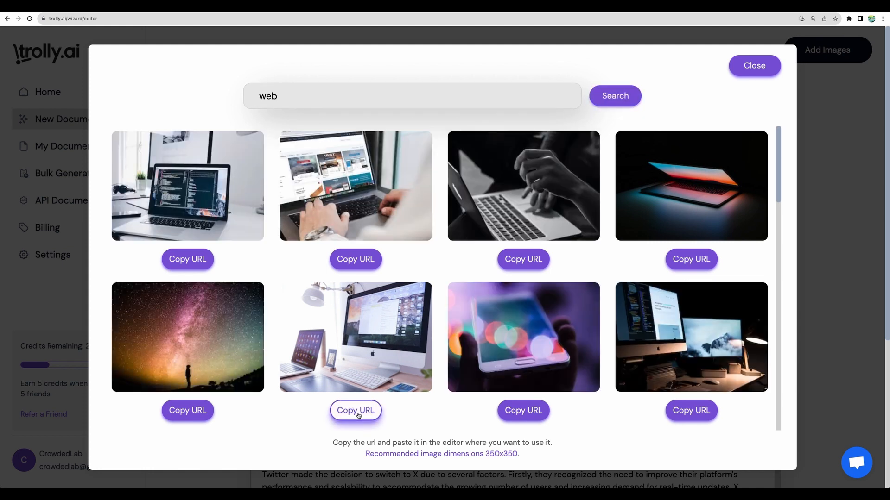
left_click(356, 411)
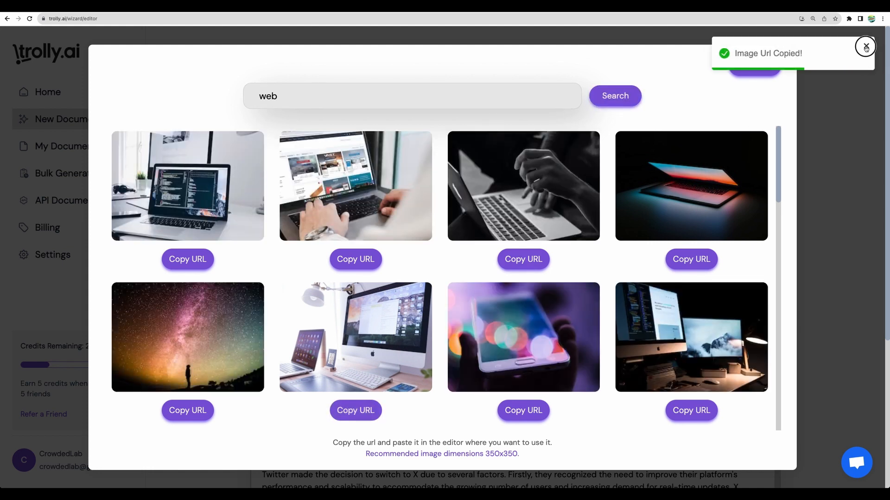
left_click(868, 46)
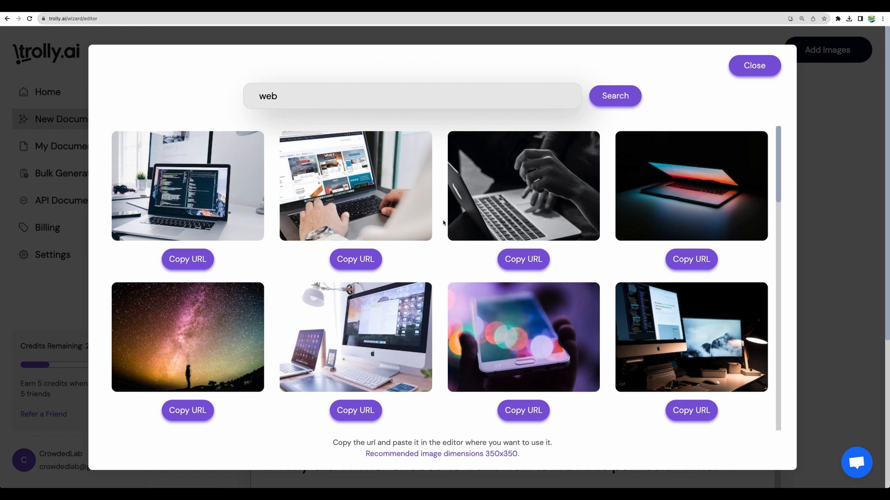
mouse_move(542, 274)
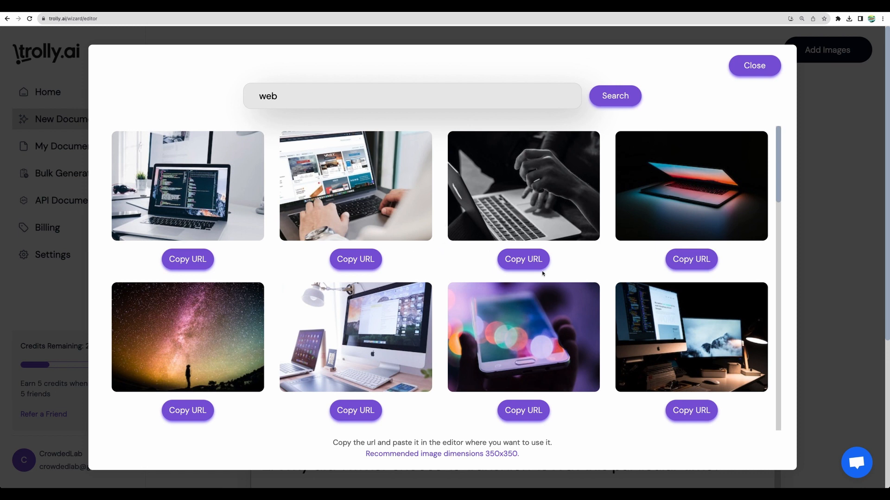
mouse_move(331, 446)
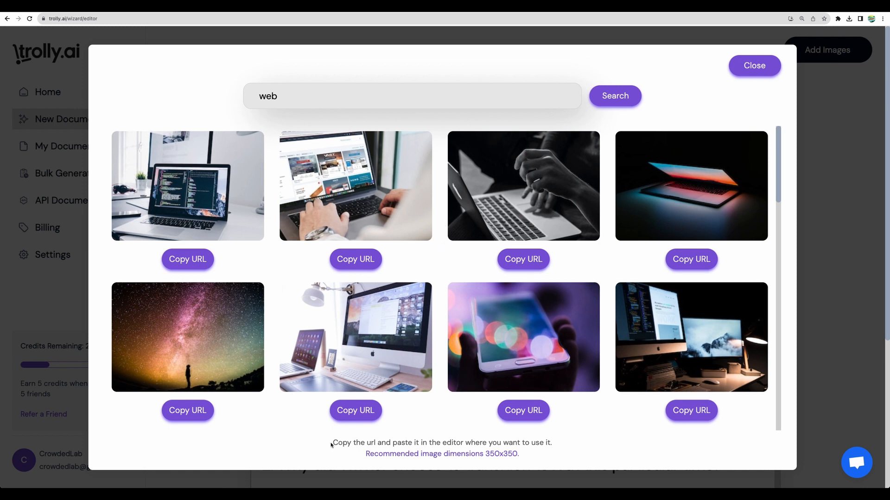
left_click_drag(331, 442, 553, 453)
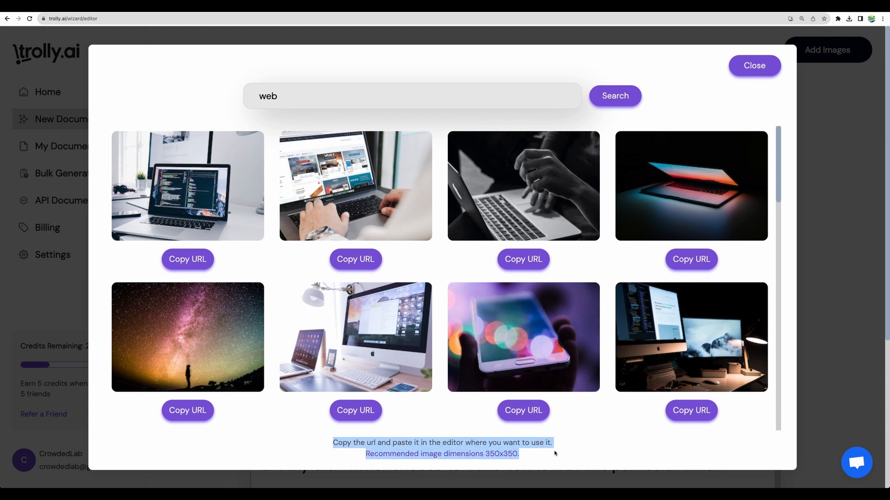
left_click(755, 65)
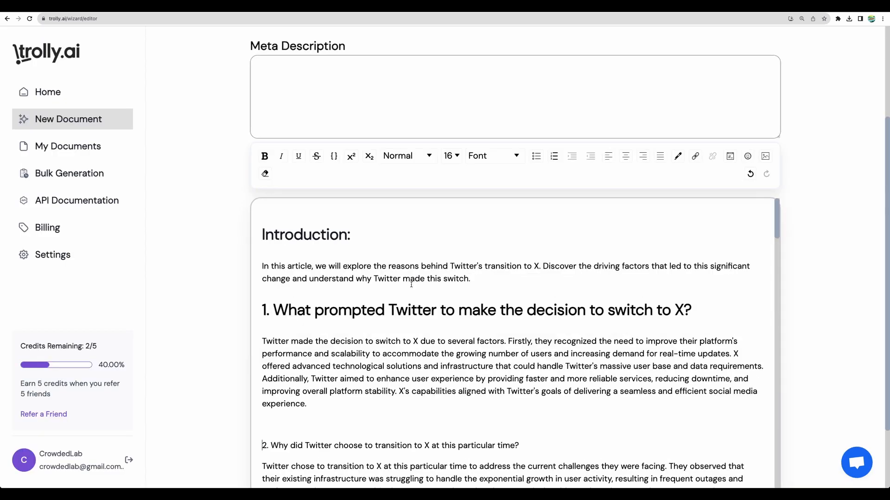
scroll("down", 3)
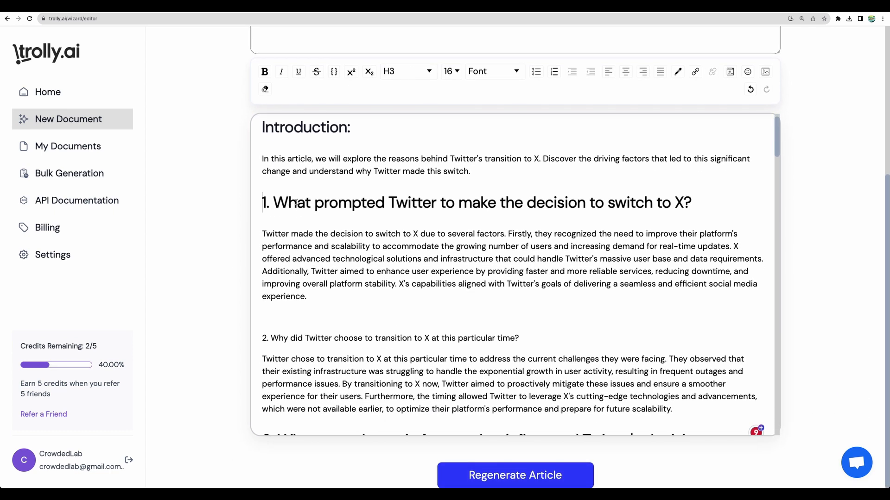
mouse_move(452, 214)
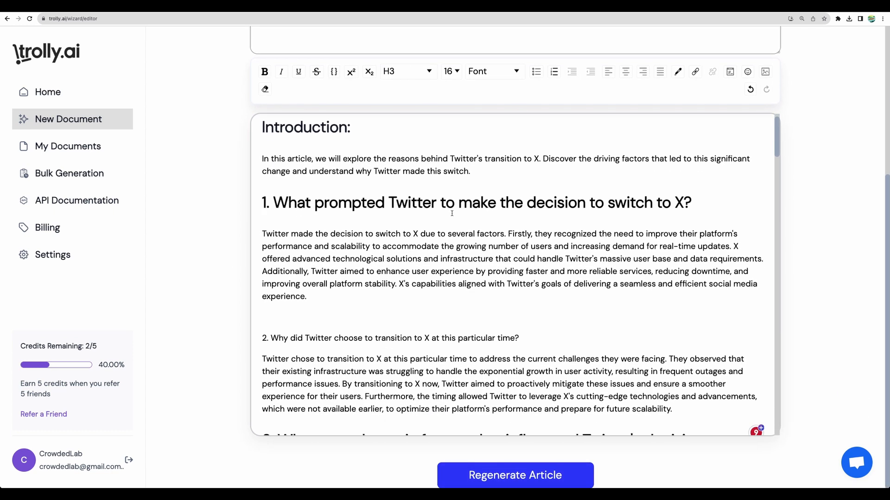
left_click(262, 202)
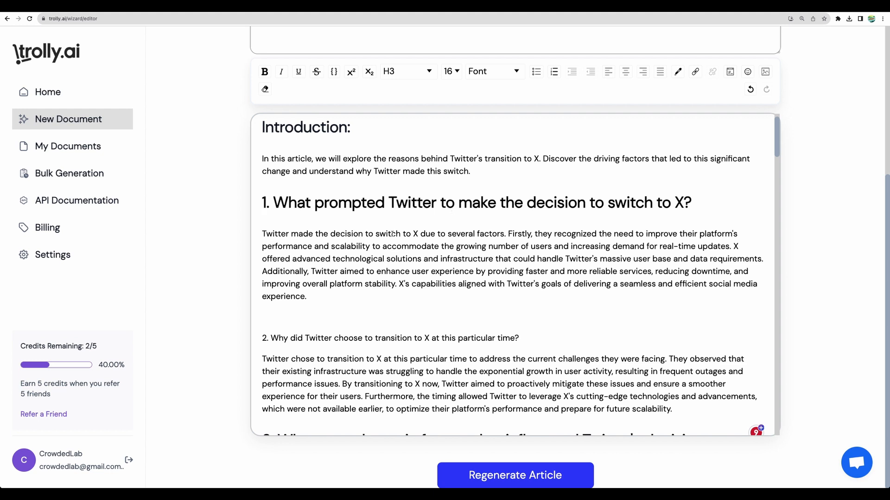
left_click(262, 203)
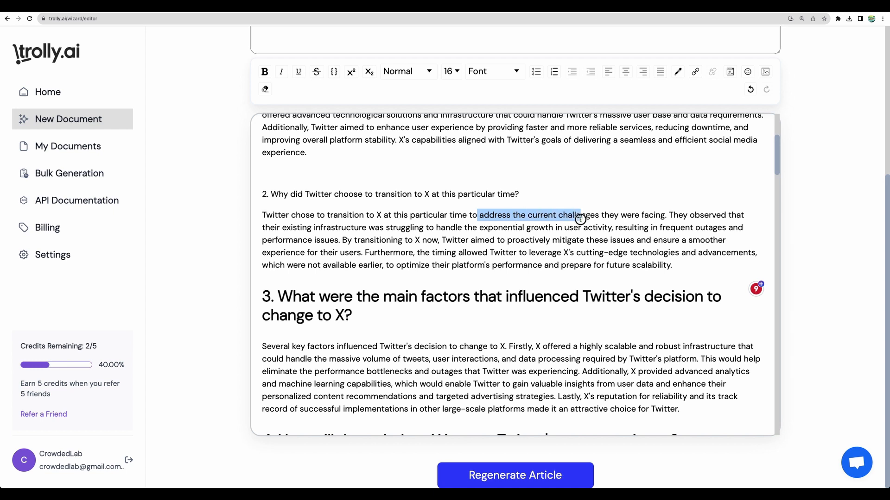
scroll("down", 3)
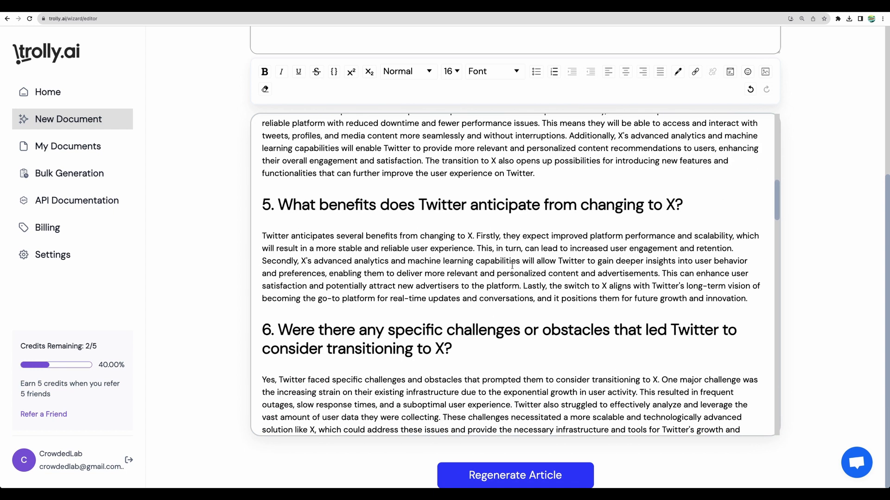
scroll("down", 3)
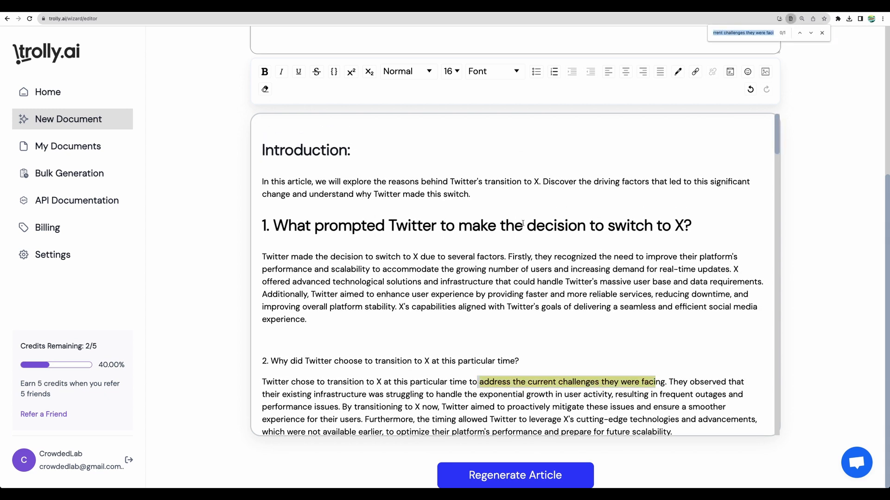
type("elon")
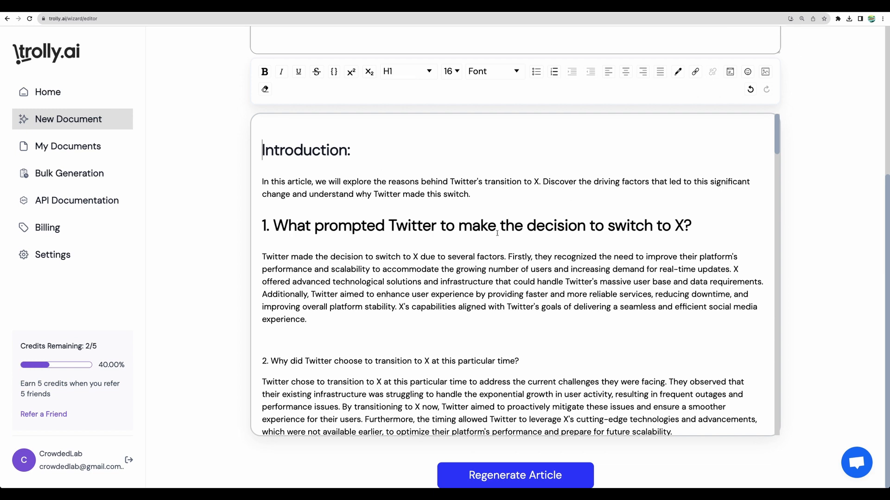
mouse_move(502, 277)
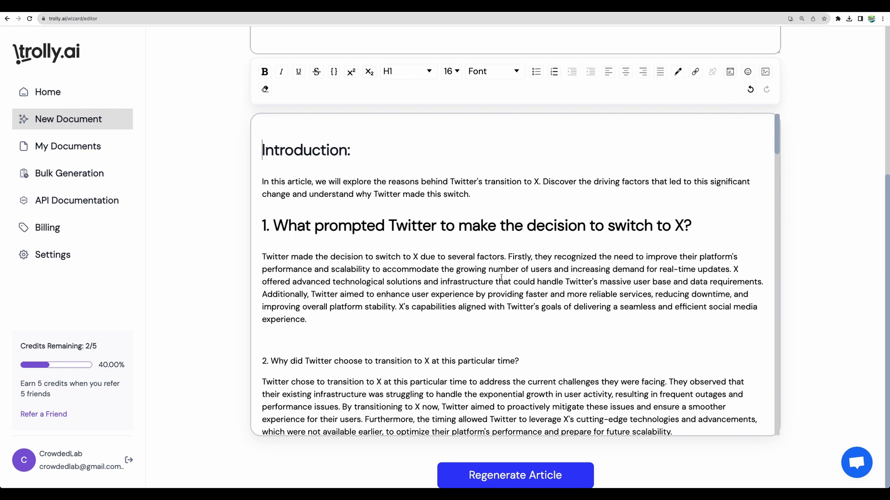
left_click(69, 173)
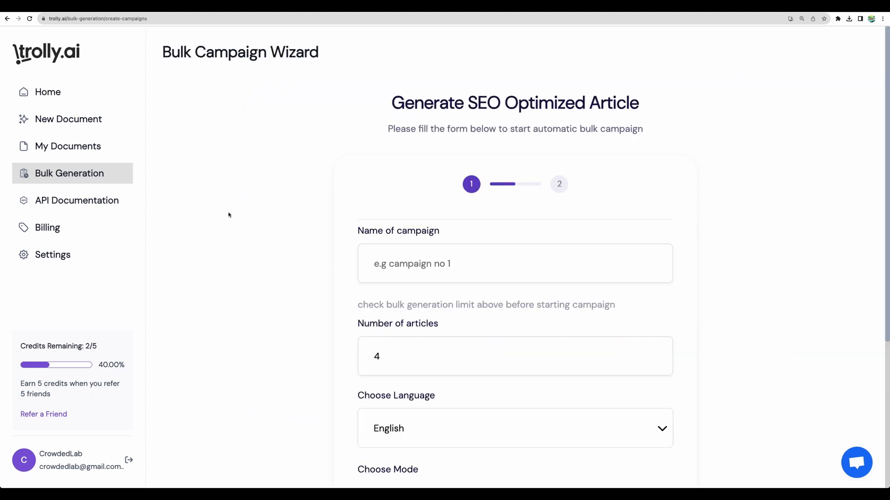
- Name the bulk campaign 'wordpress plugins', choose Manual mode for 2 articles, and advance to step 2
left_click(515, 264)
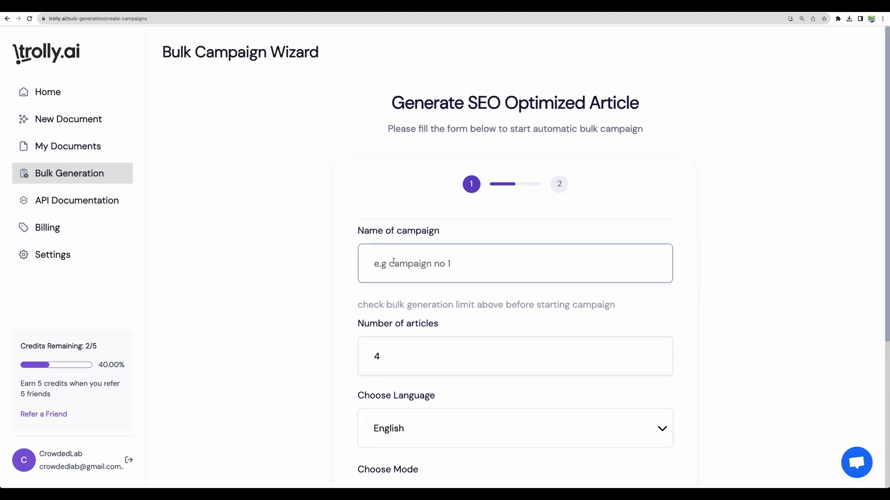
type("wordpress plugins")
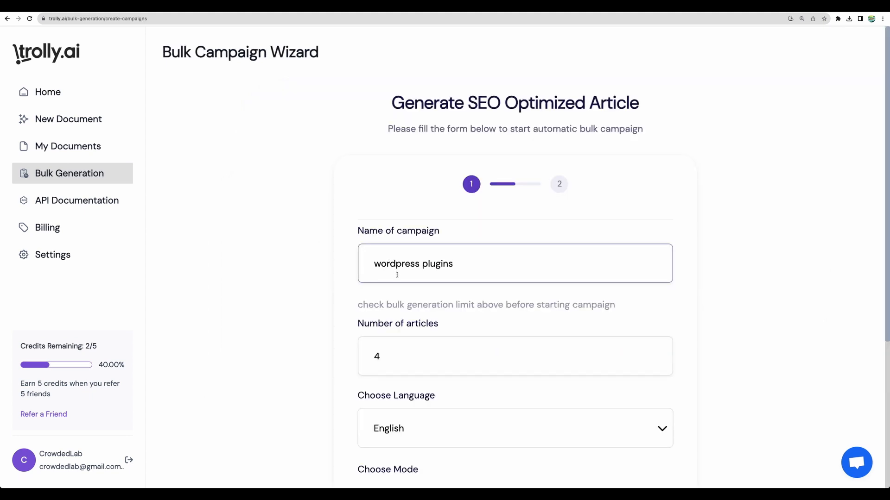
scroll("down", 3)
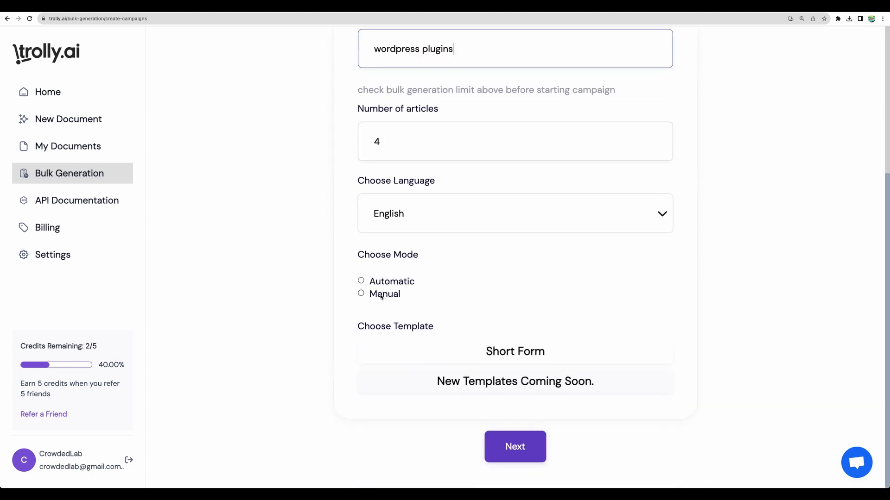
left_click(361, 293)
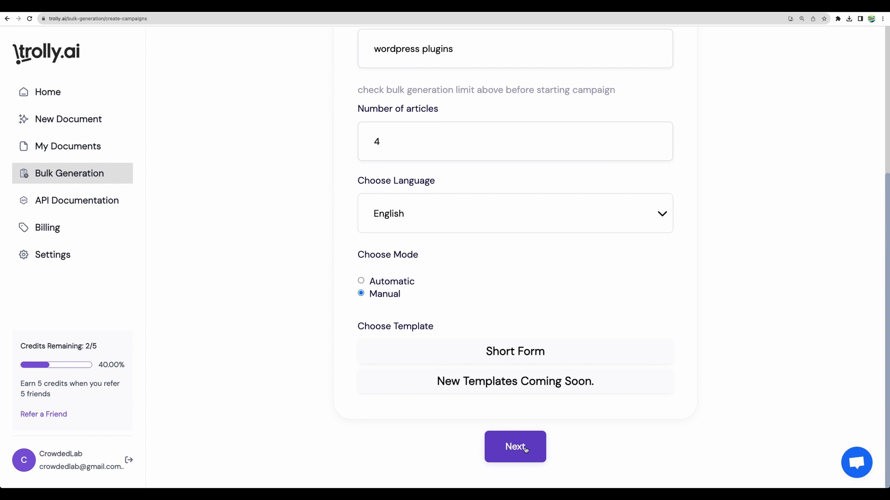
left_click(515, 446)
type("2")
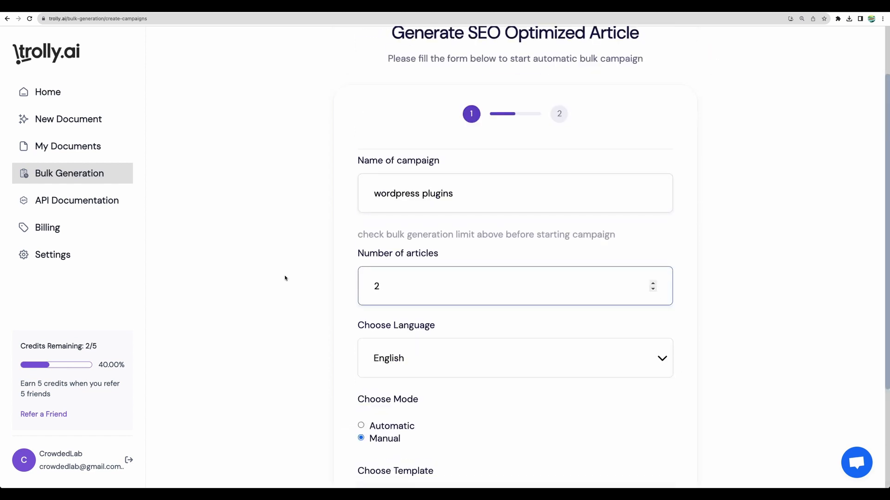
scroll("down", 3)
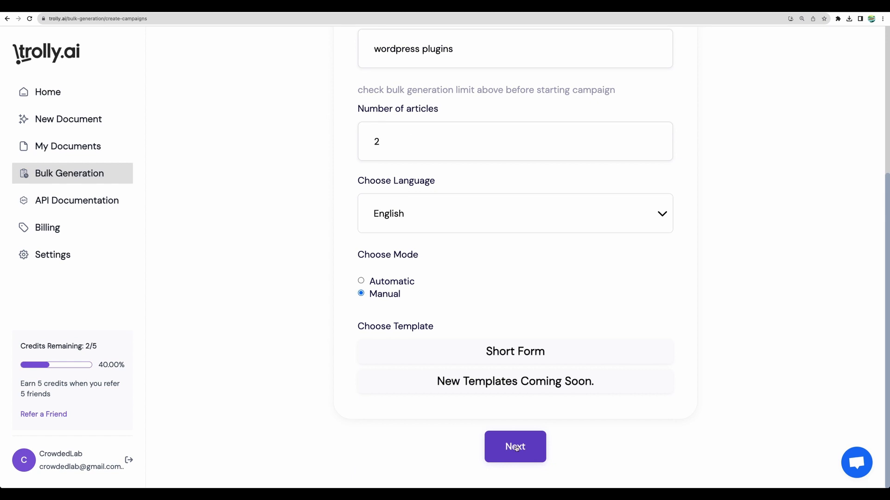
left_click(515, 446)
type("top wordpress plugins")
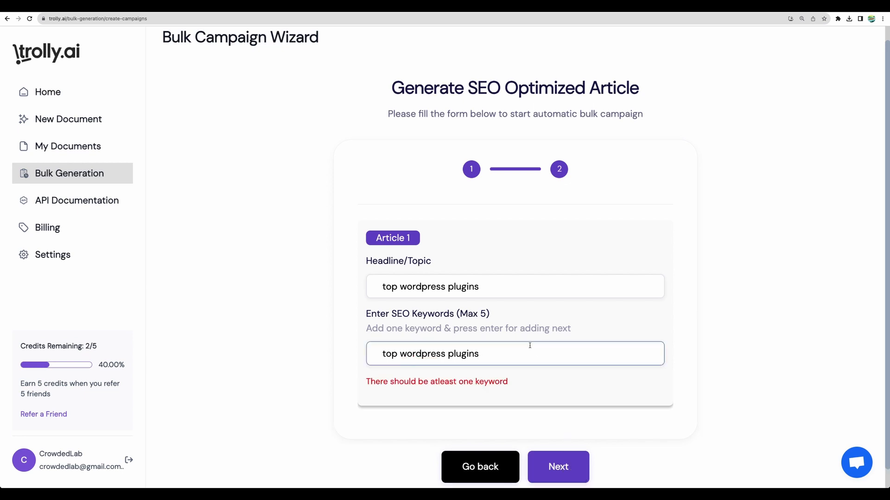
- Add the keyword for the 'top wordpress hosting' article and start the bulk campaign
key("Enter")
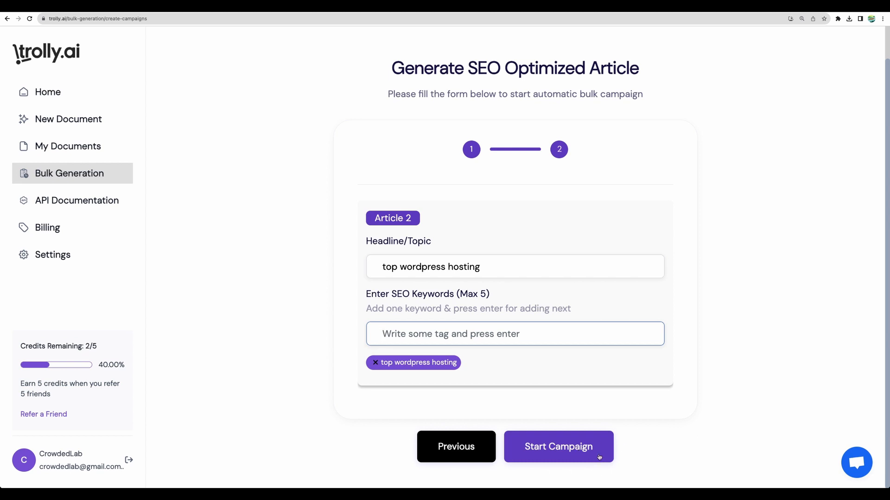
left_click(77, 201)
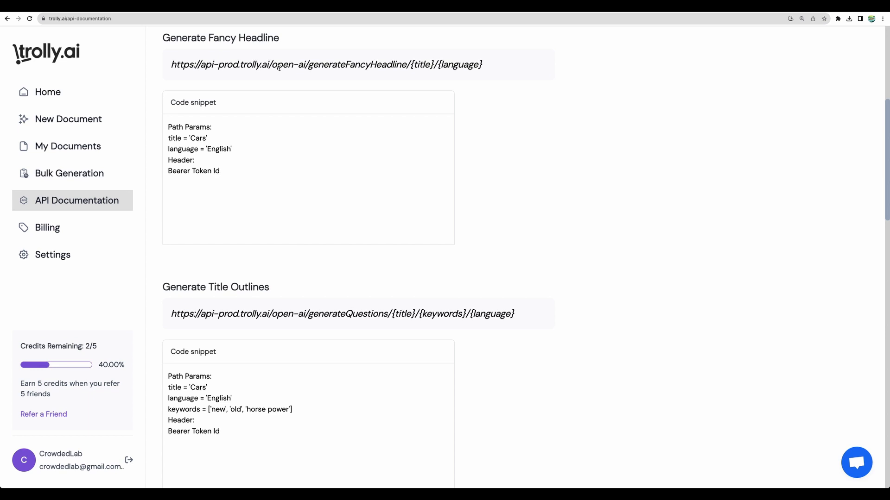
- Inspect the headline endpoint URL and scroll down to the Generate Short Article endpoint
left_click_drag(171, 63, 302, 64)
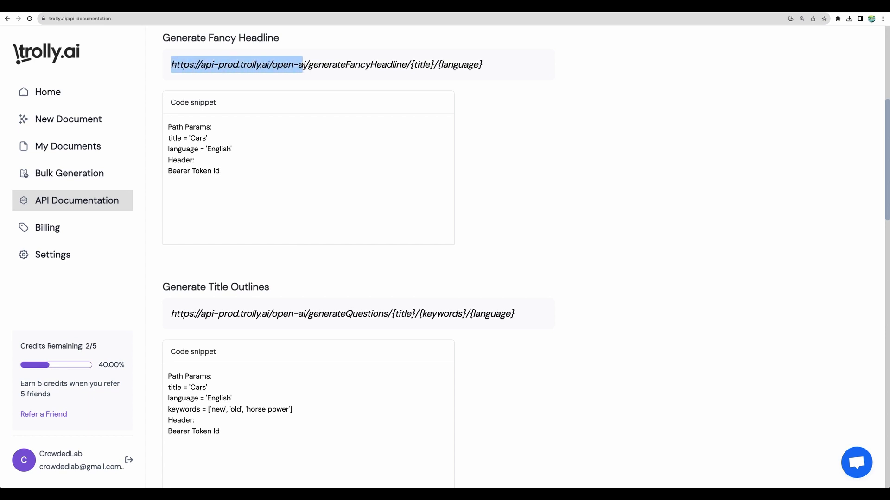
left_click(250, 268)
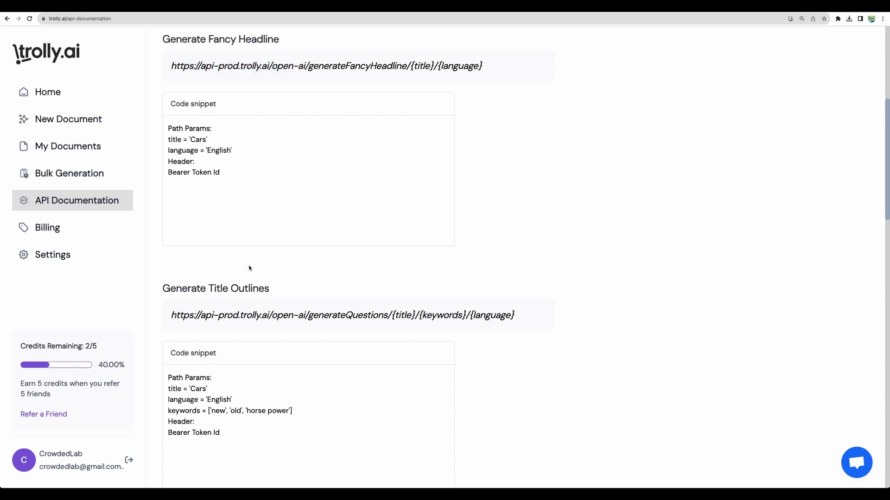
scroll("down", 3)
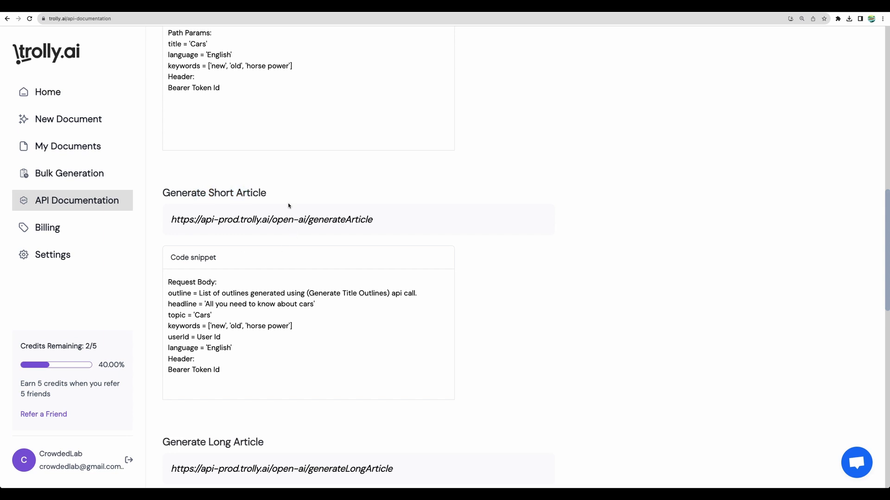
mouse_move(257, 217)
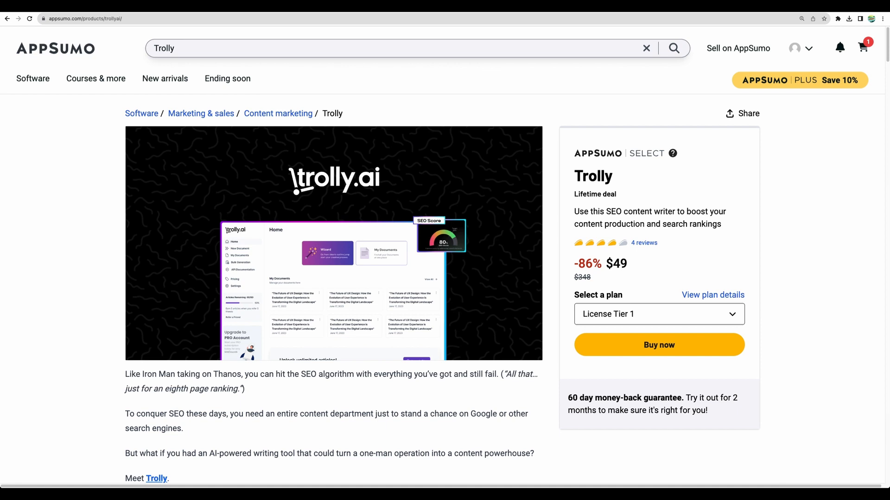
mouse_move(555, 90)
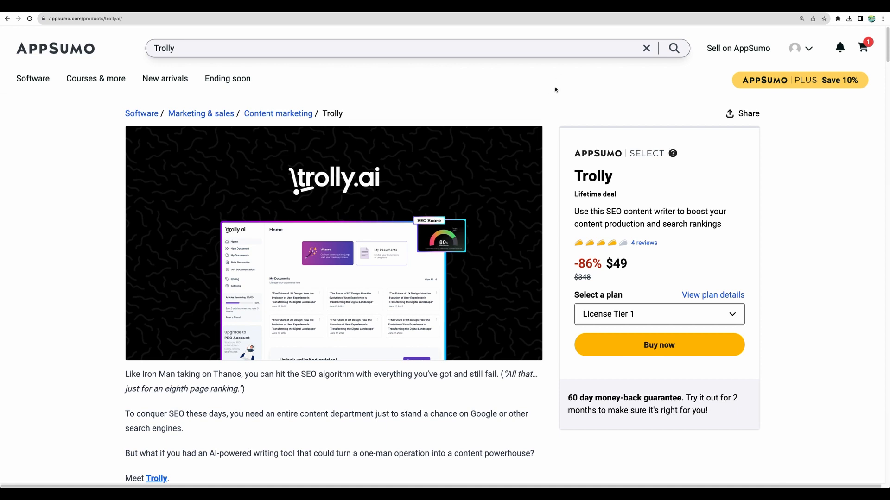
mouse_move(454, 65)
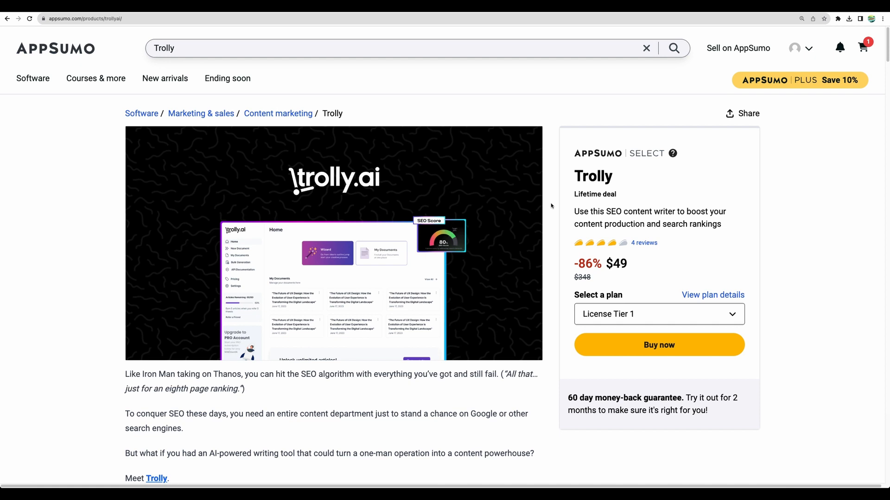
mouse_move(479, 102)
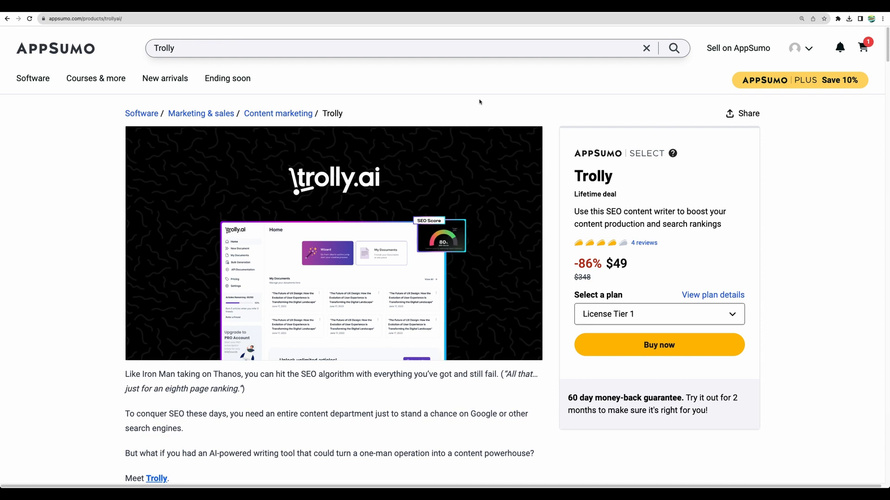
mouse_move(483, 102)
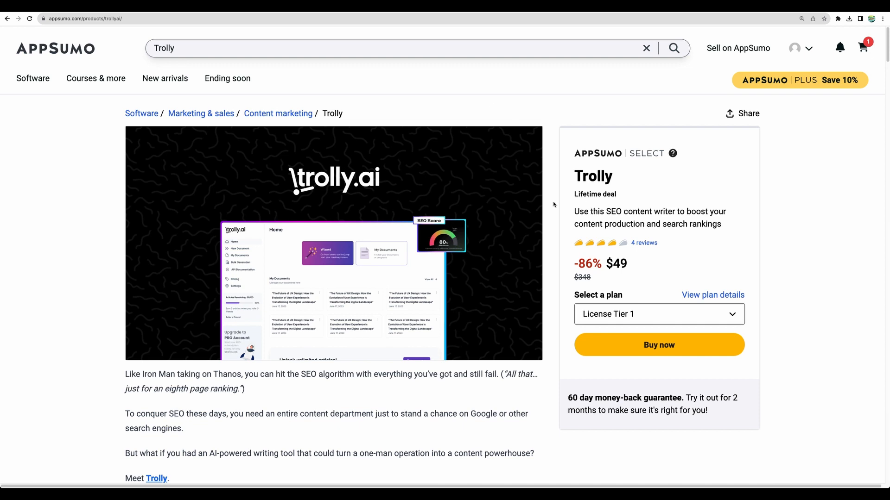
mouse_move(551, 112)
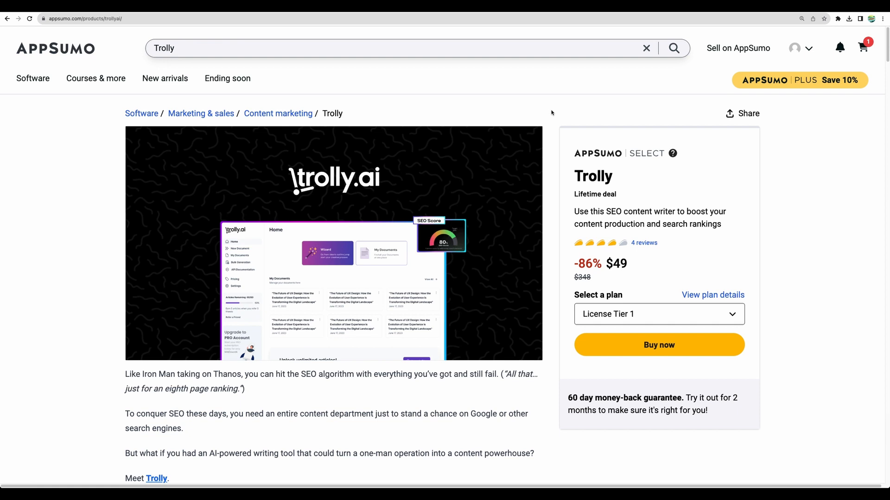
mouse_move(535, 108)
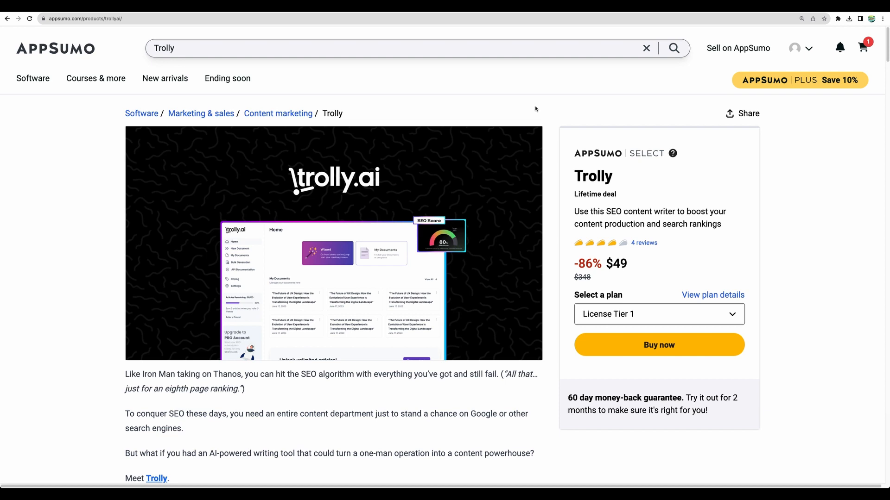
mouse_move(552, 130)
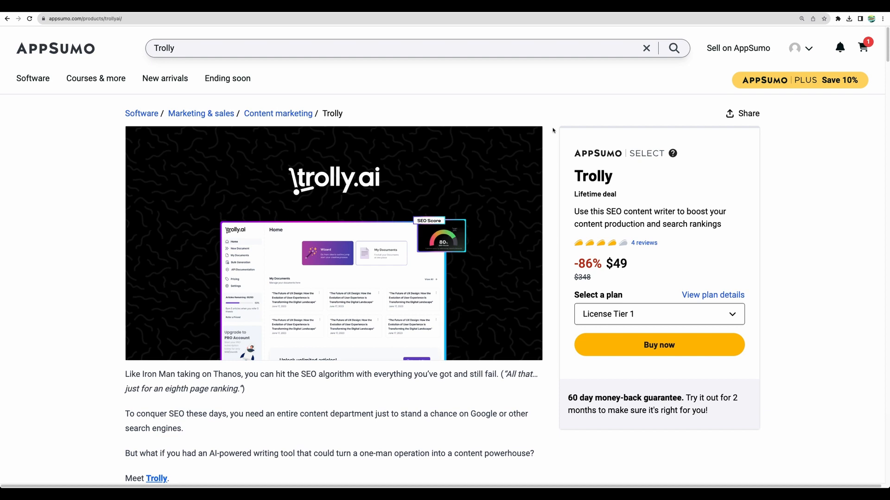
mouse_move(551, 135)
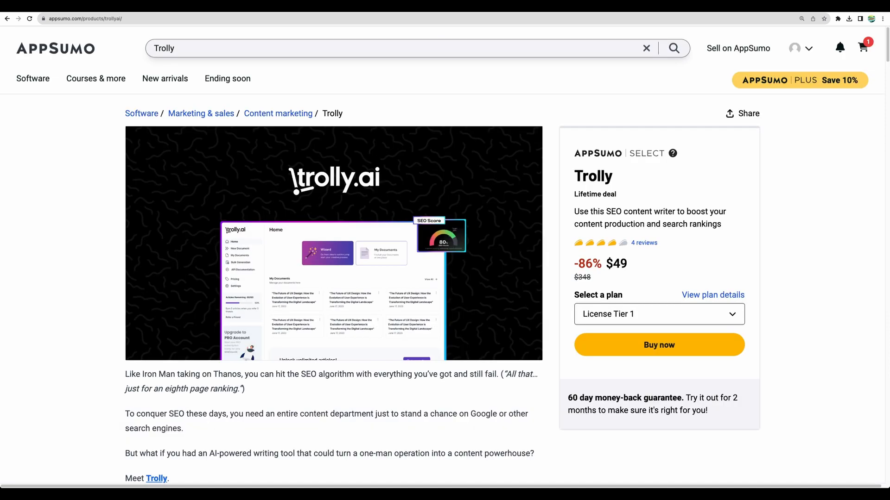
- Return to AppSumo's Trolly lifetime deal page showing License Tier 1 at $49
left_click(742, 114)
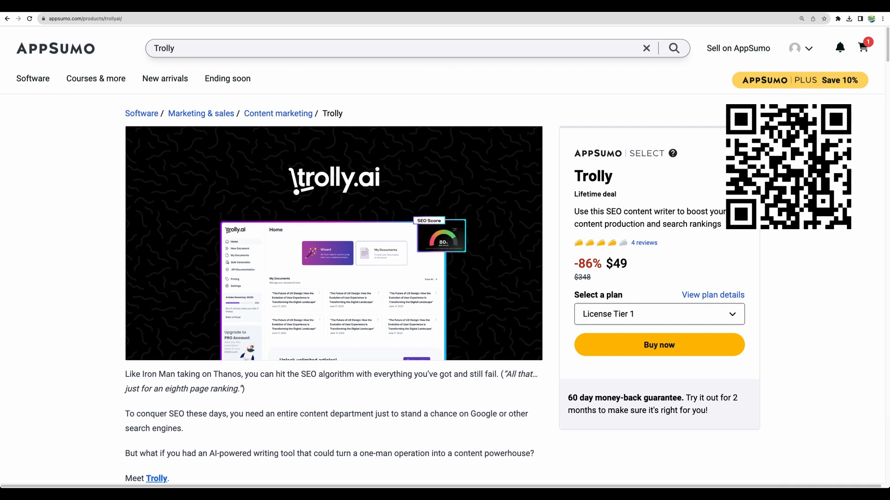